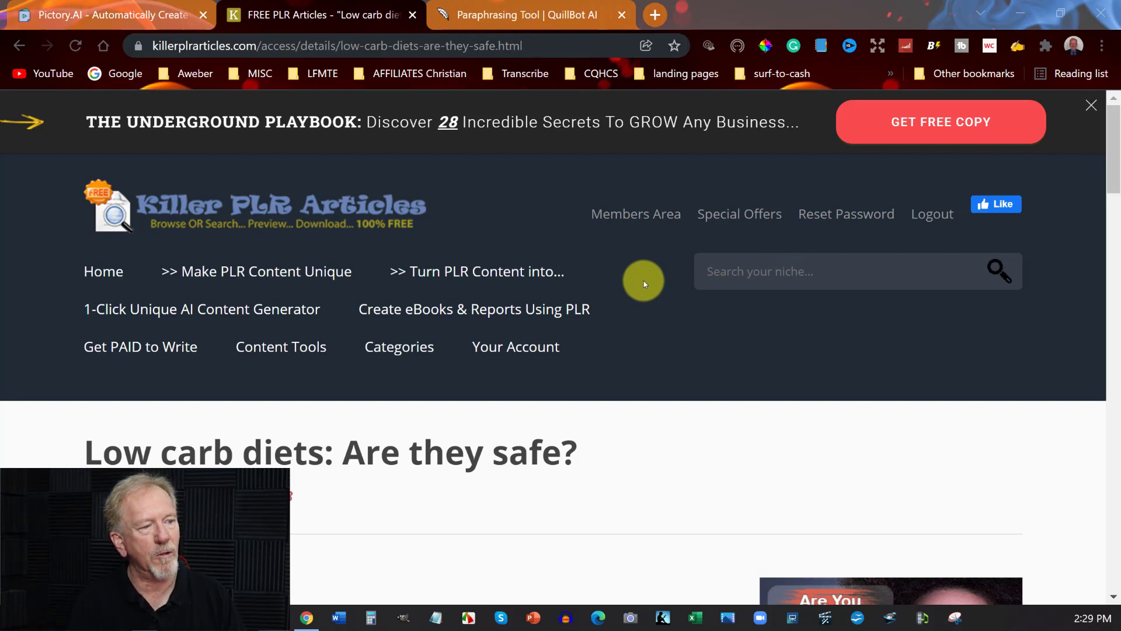
- Scroll the 'Low carb diets: Are they safe?' article page down to its body text
click(703, 272)
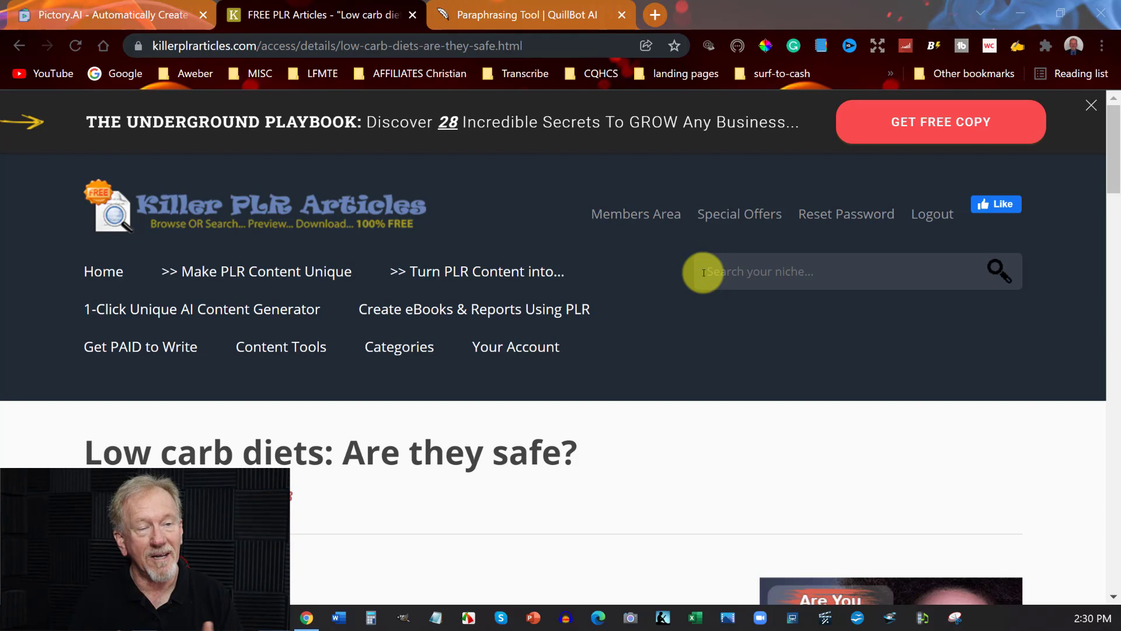
mouse_move(626, 254)
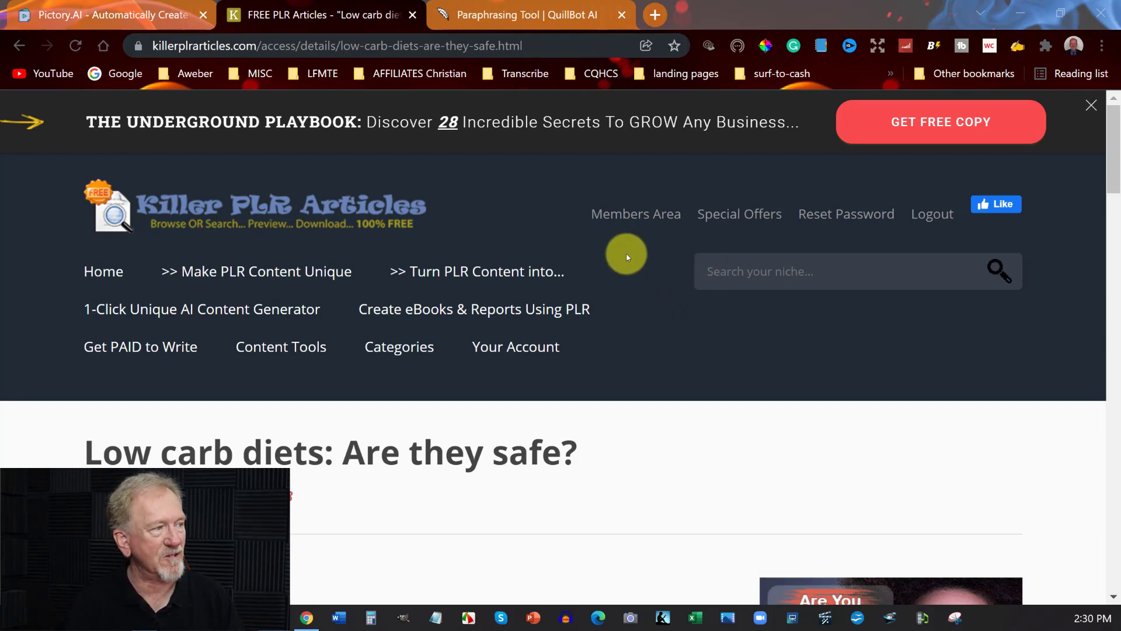
scroll(down, 3)
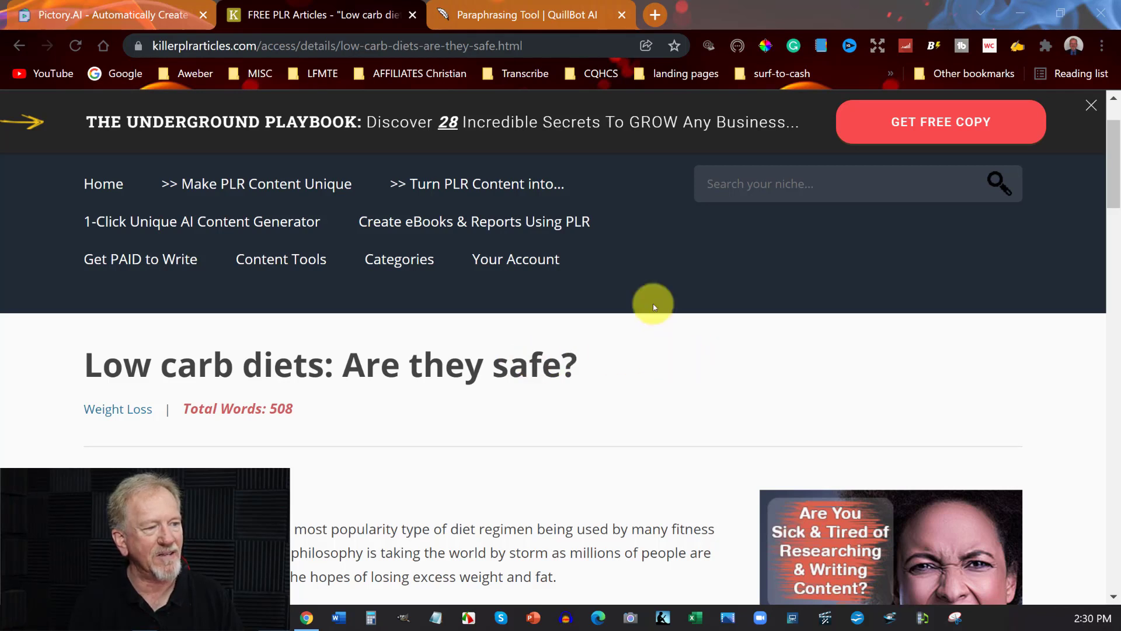
mouse_move(723, 419)
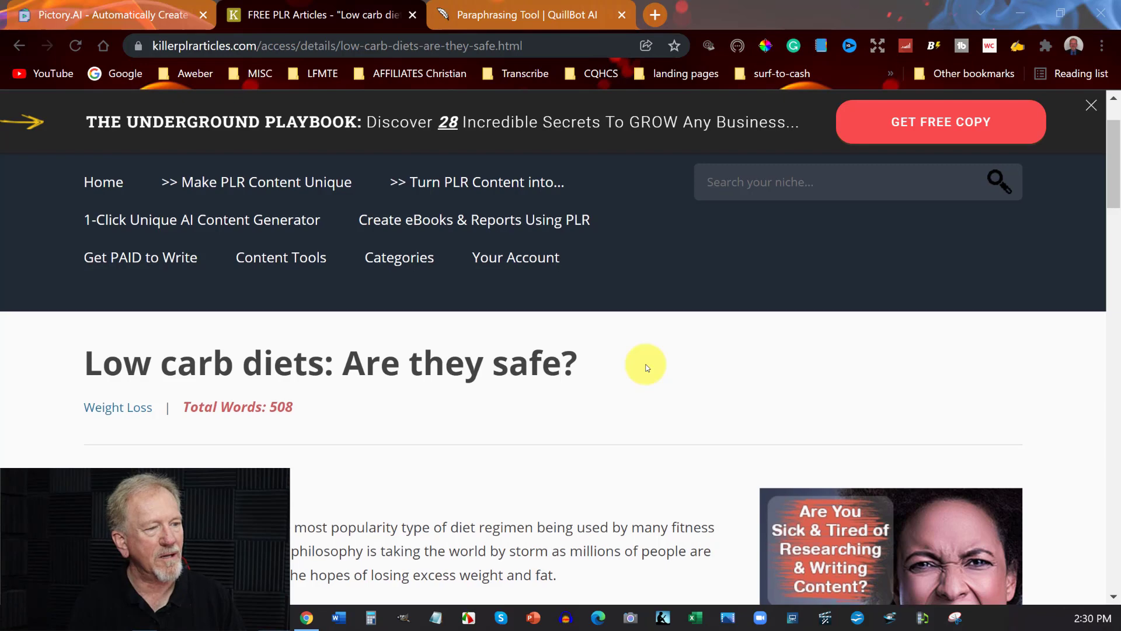
scroll(down, 3)
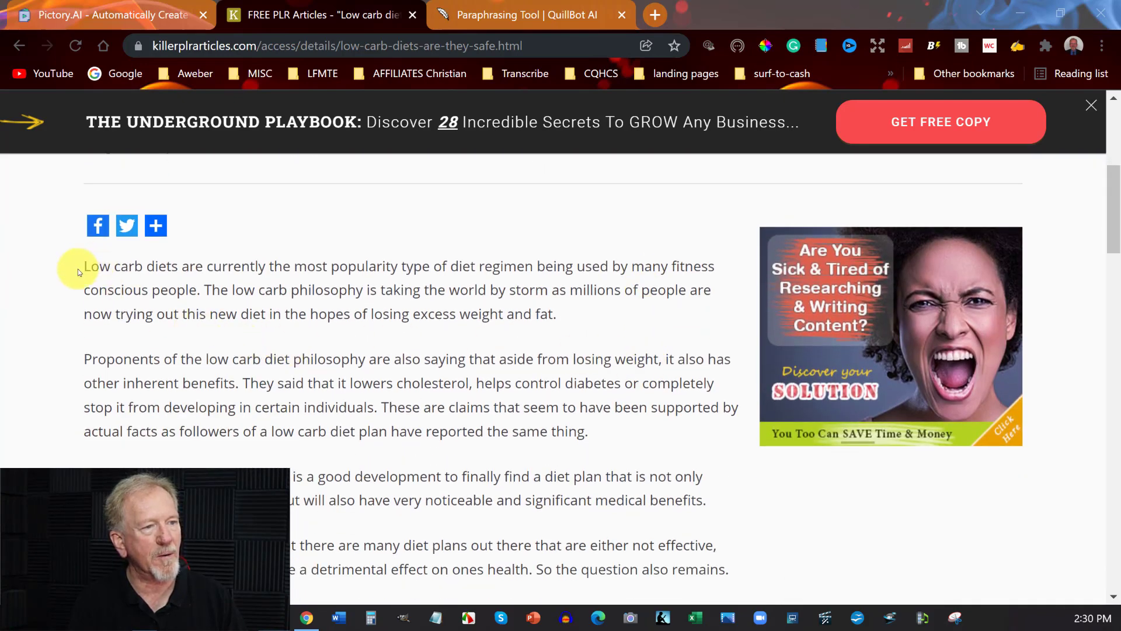
- Copy the low-carb article body, first paragraph through the bone density paragraph, into Notepad
drag(78, 267, 647, 500)
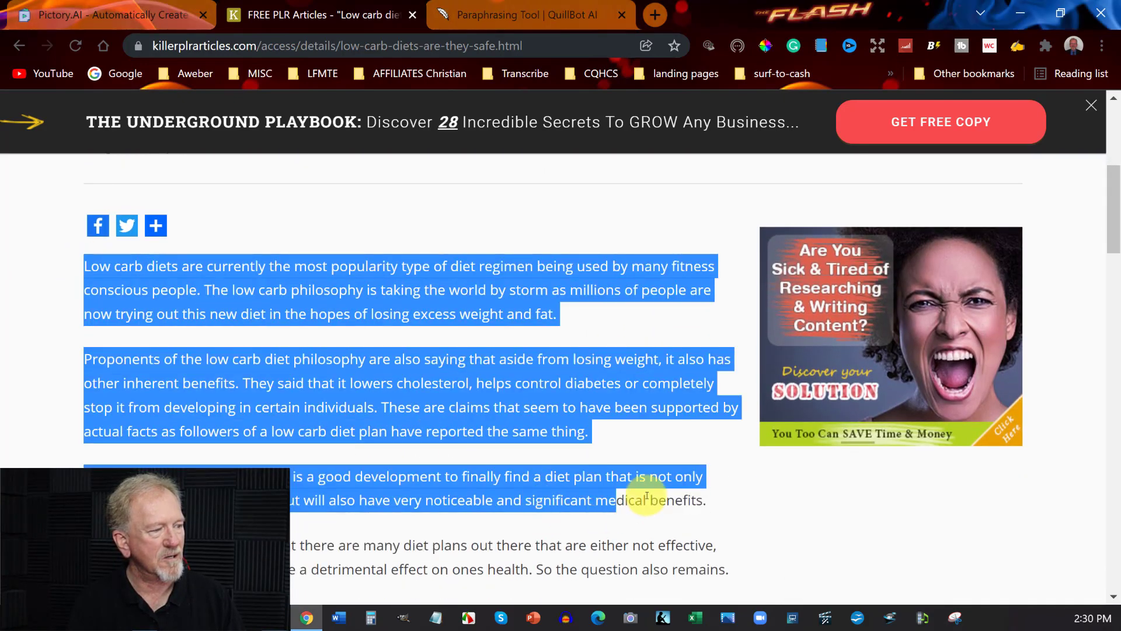
scroll(down, 3)
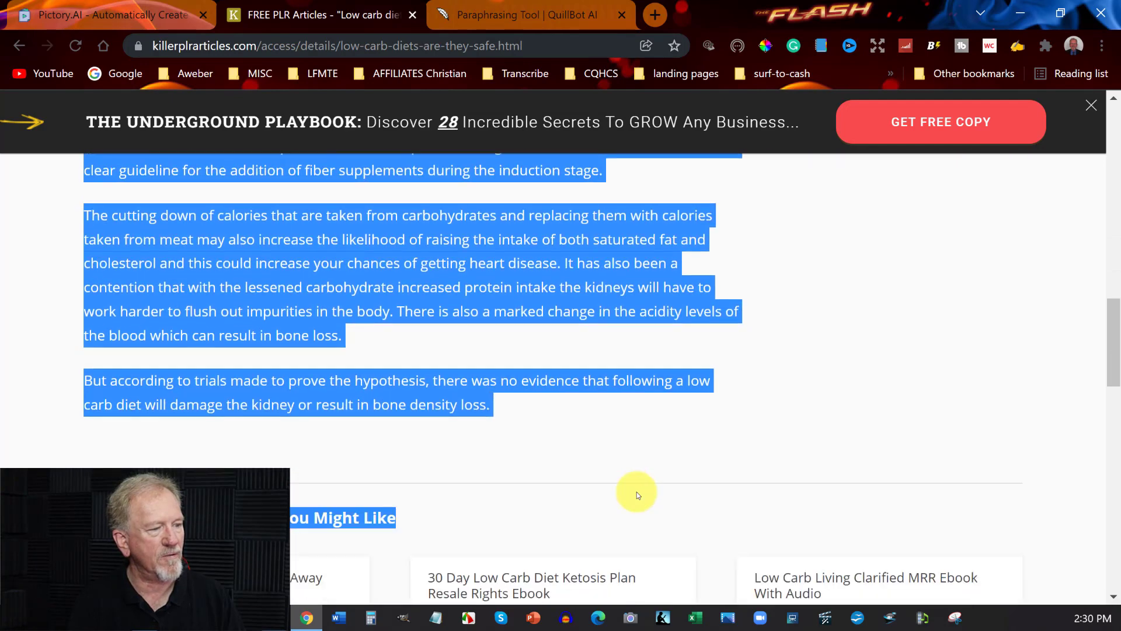
scroll(down, 3)
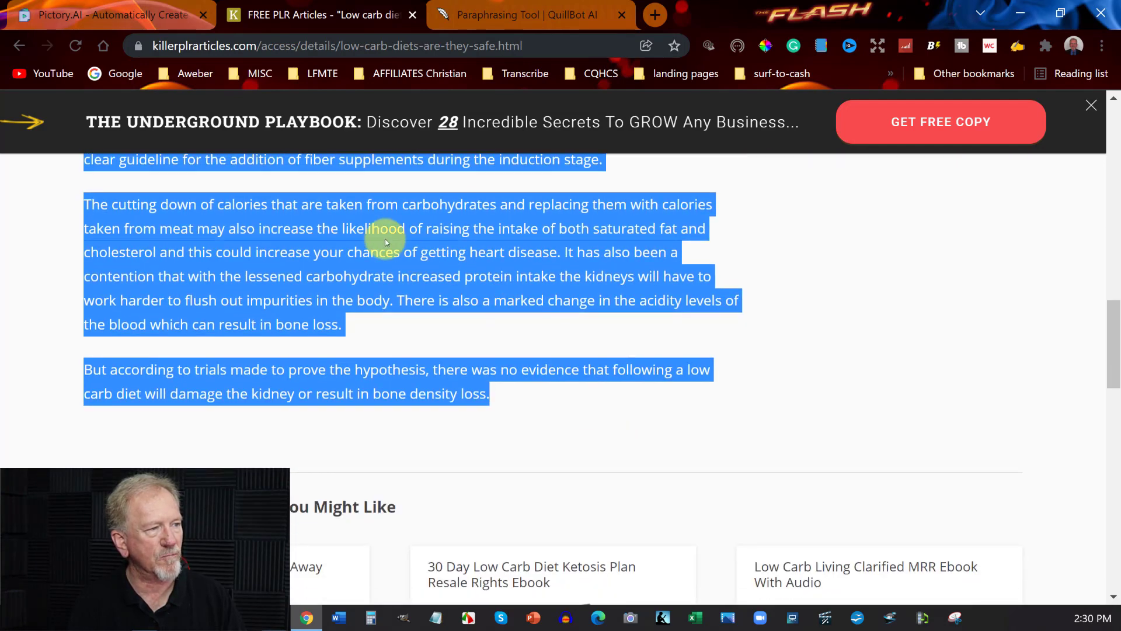
mouse_move(435, 254)
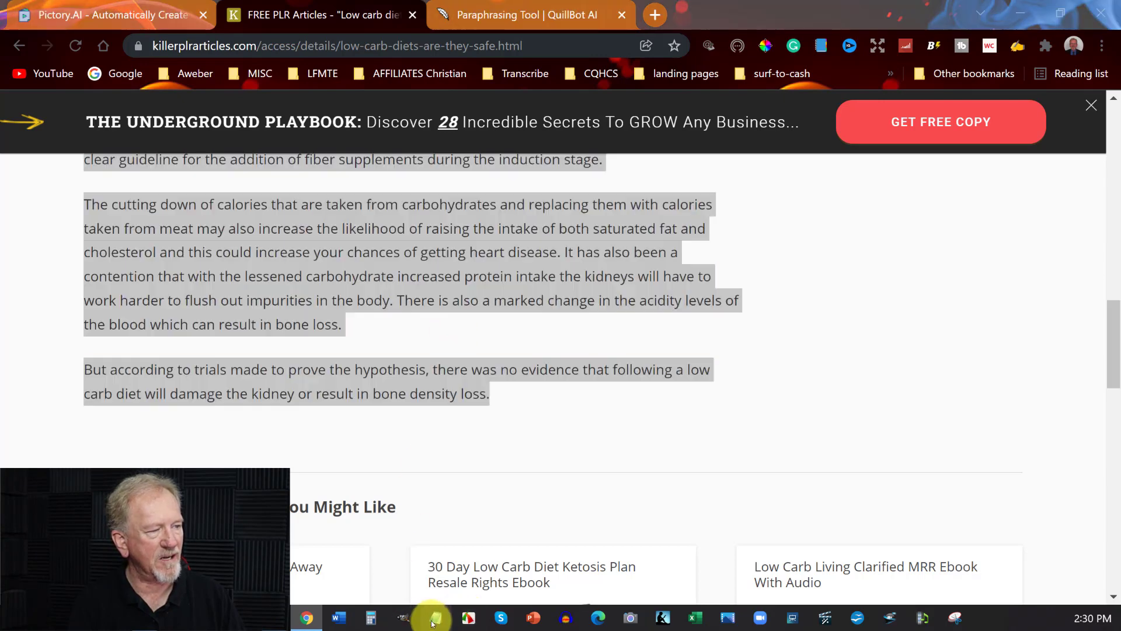
click(435, 618)
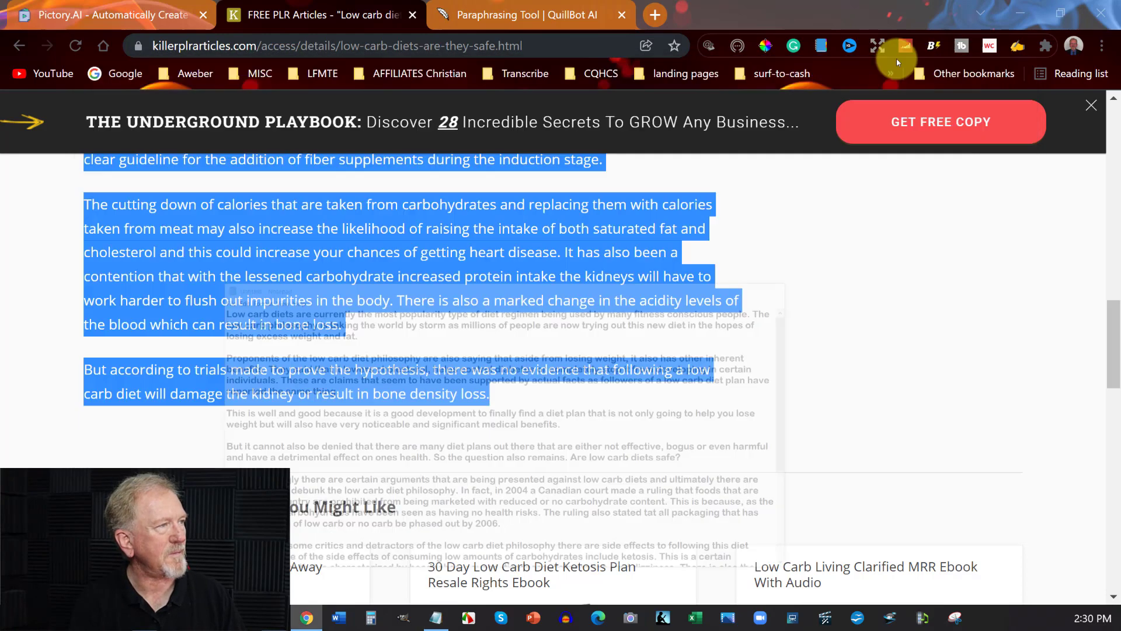
- Return from Notepad to the QuillBot Paraphrasing Tool in Chrome
click(536, 14)
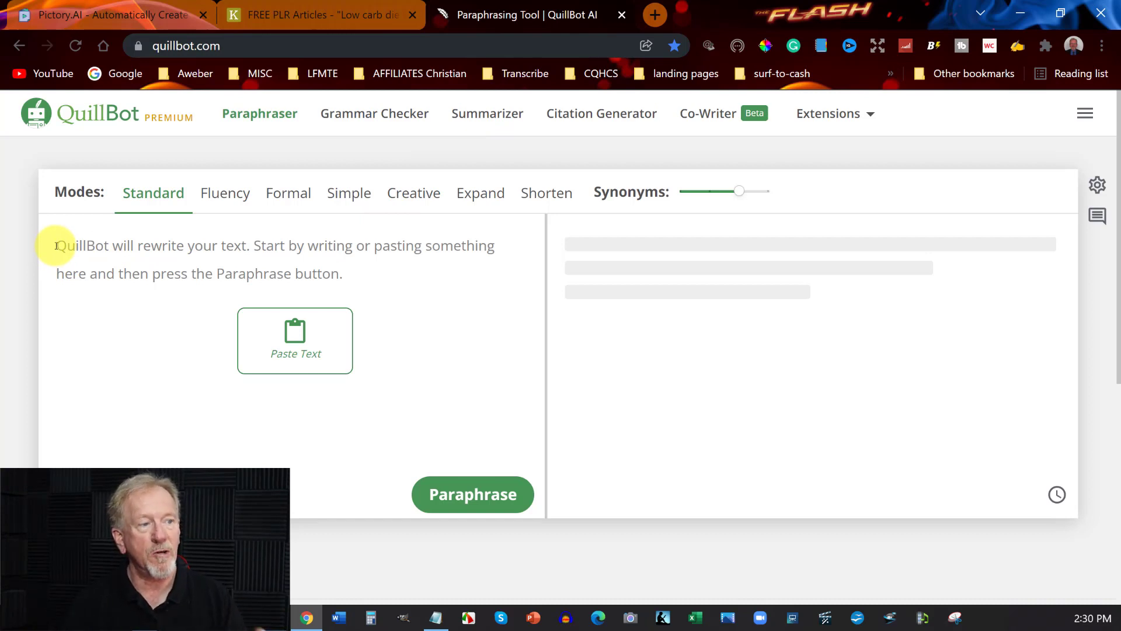
- Paste the low-carb article text into QuillBot's Standard-mode input box
click(56, 246)
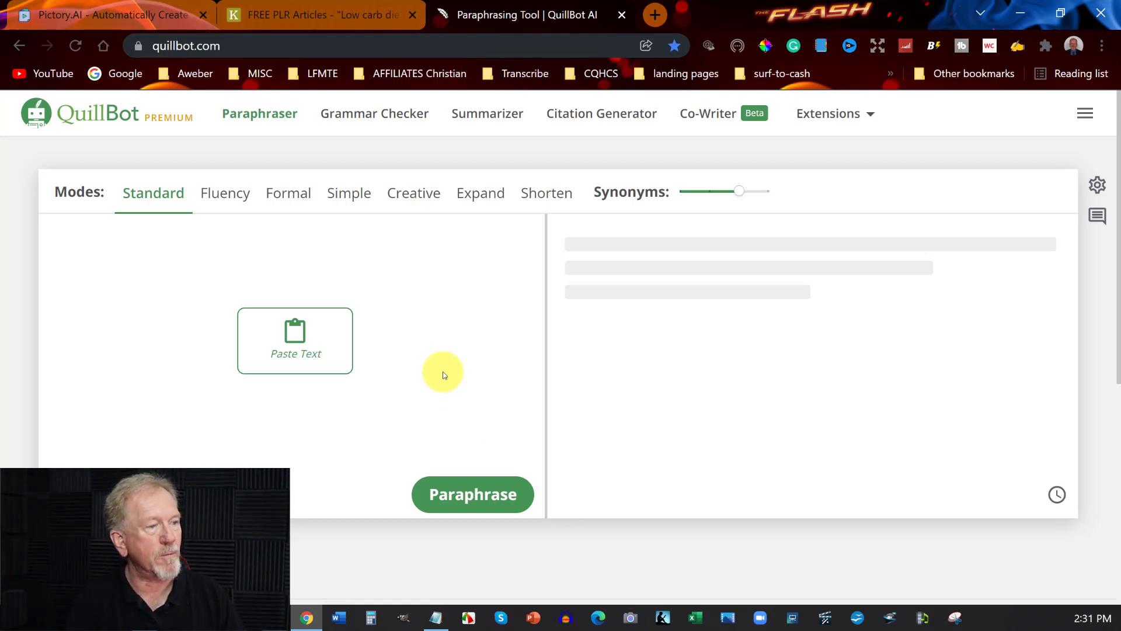
mouse_move(422, 400)
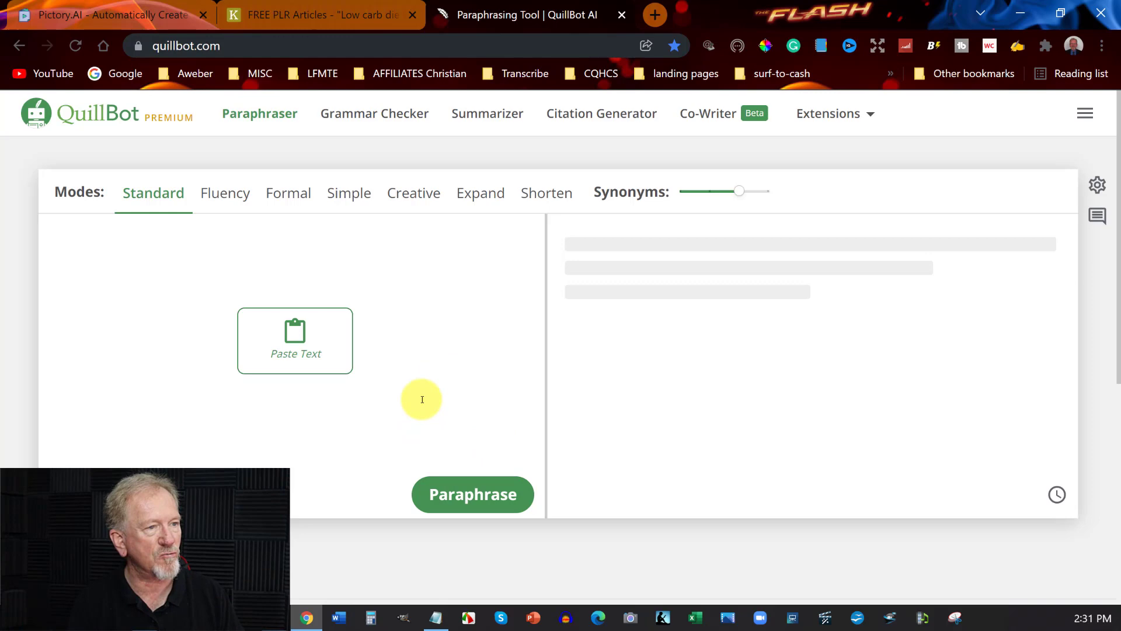
click(295, 340)
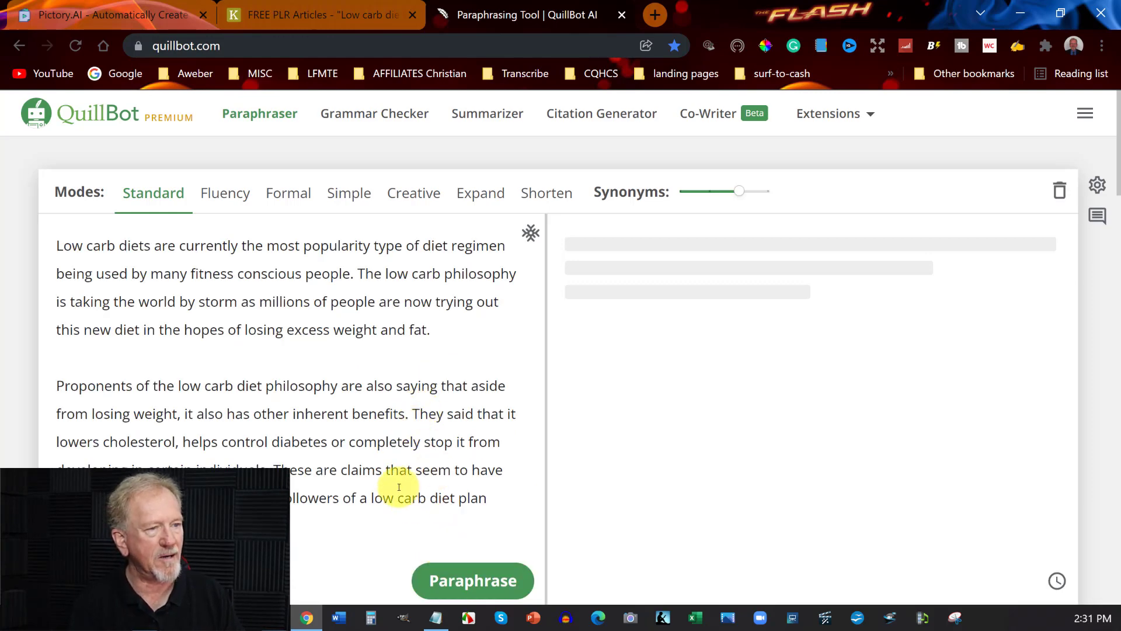
scroll(down, 3)
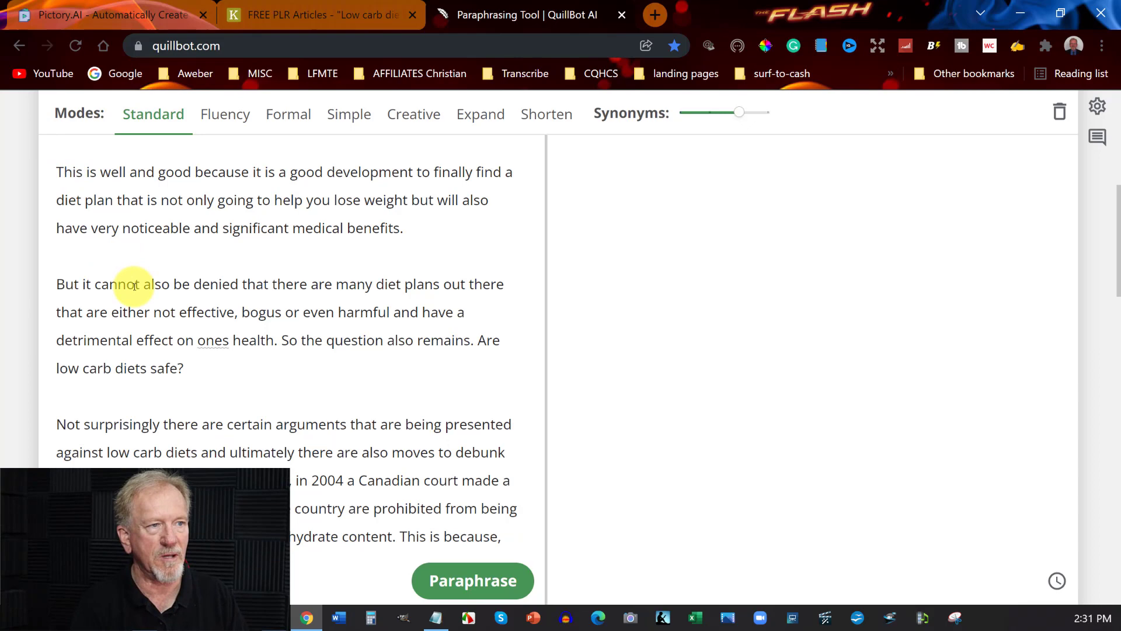
scroll(down, 3)
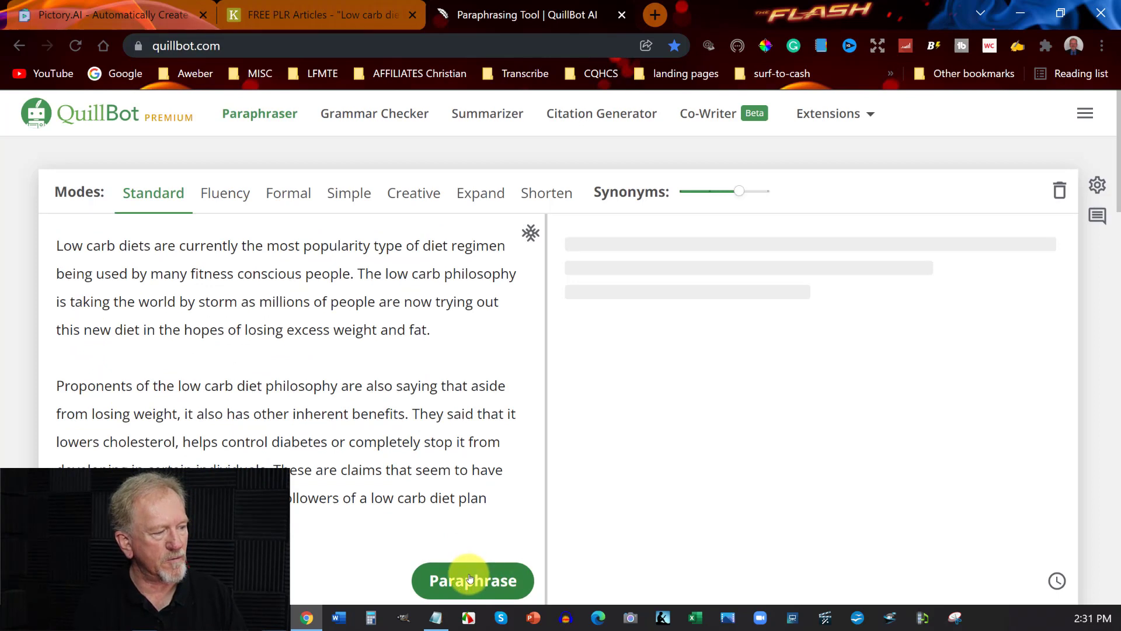
- Paraphrase the article in Standard mode, producing 23 sentences and 432 words
click(470, 581)
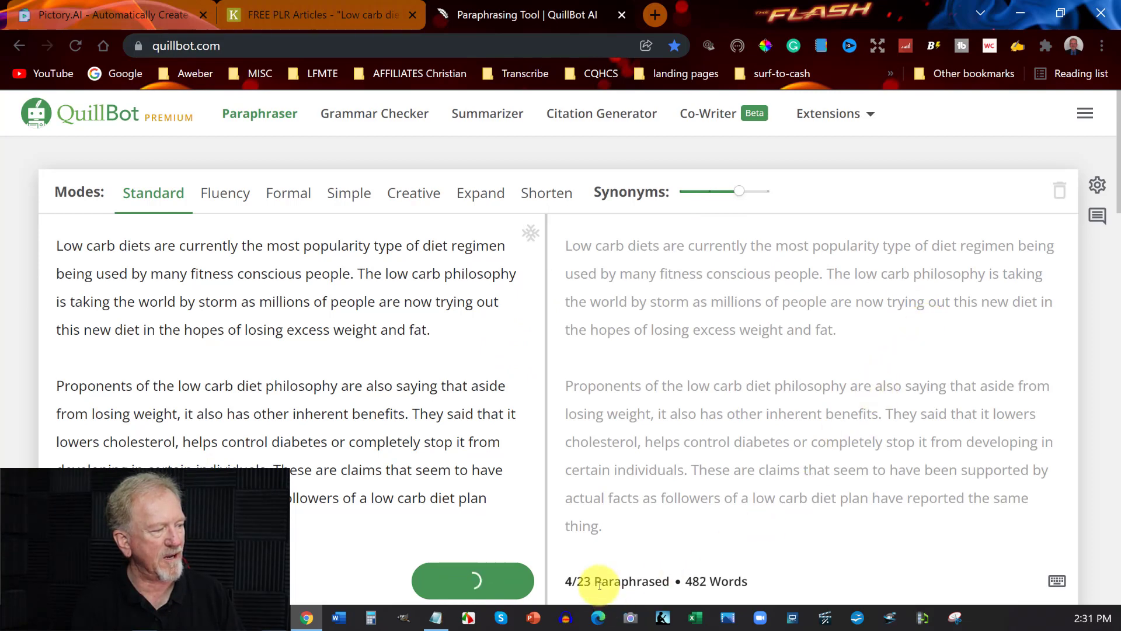
click(472, 580)
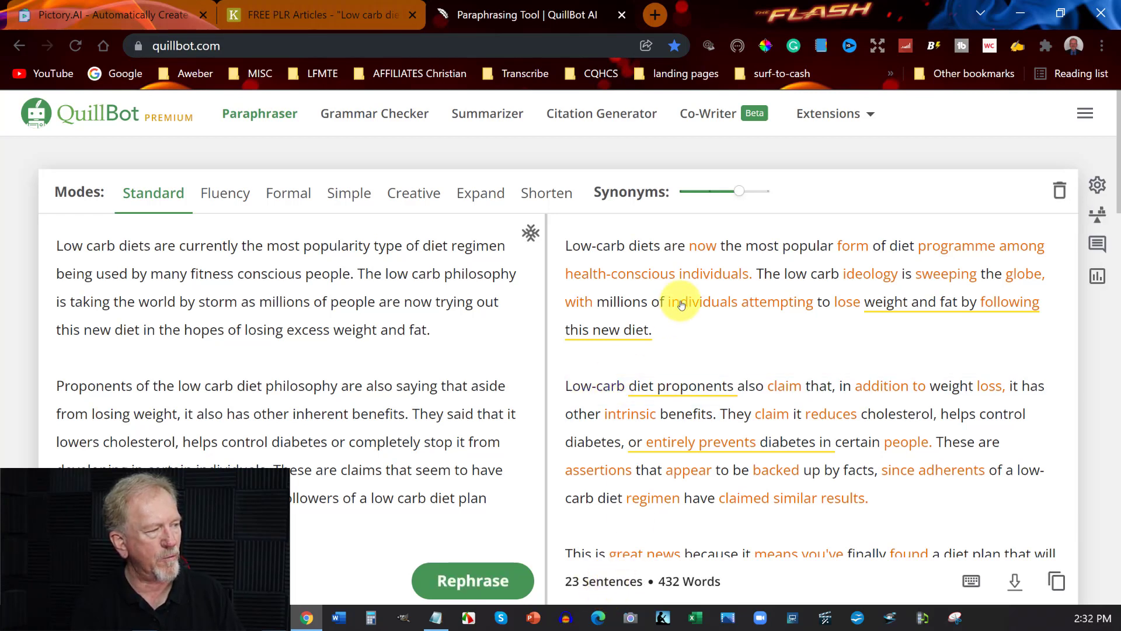
mouse_move(826, 365)
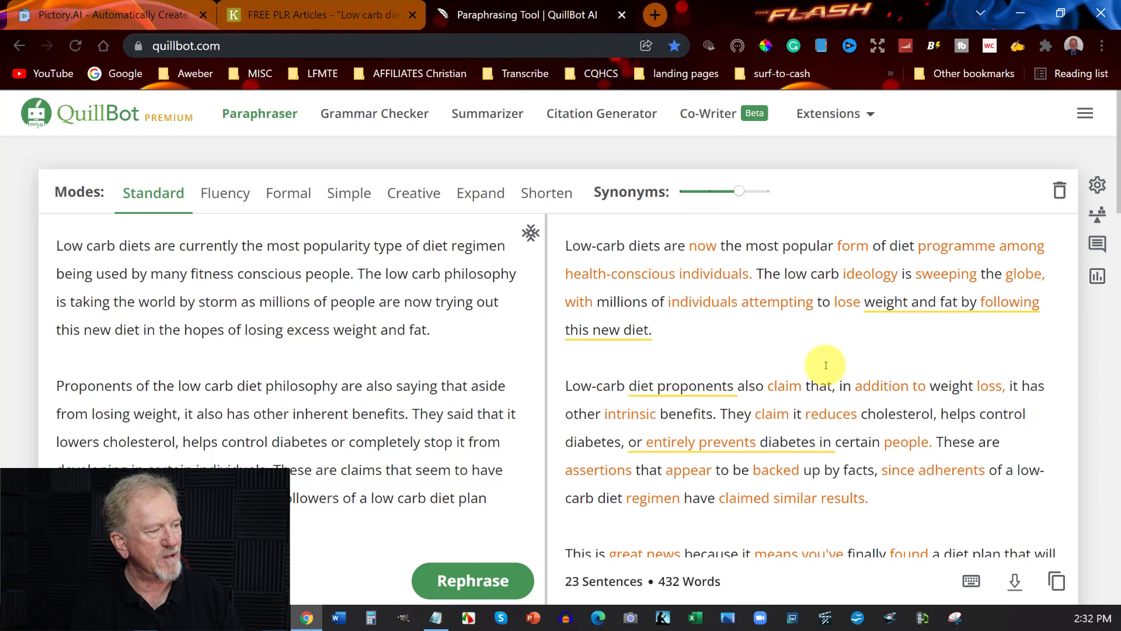
scroll(down, 3)
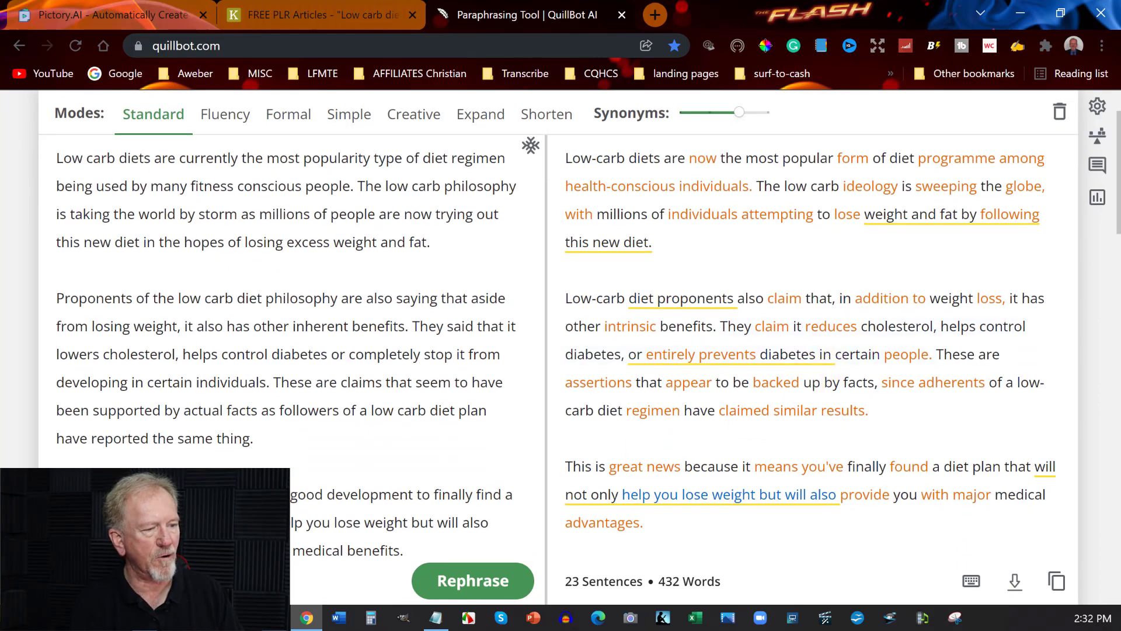
mouse_move(694, 584)
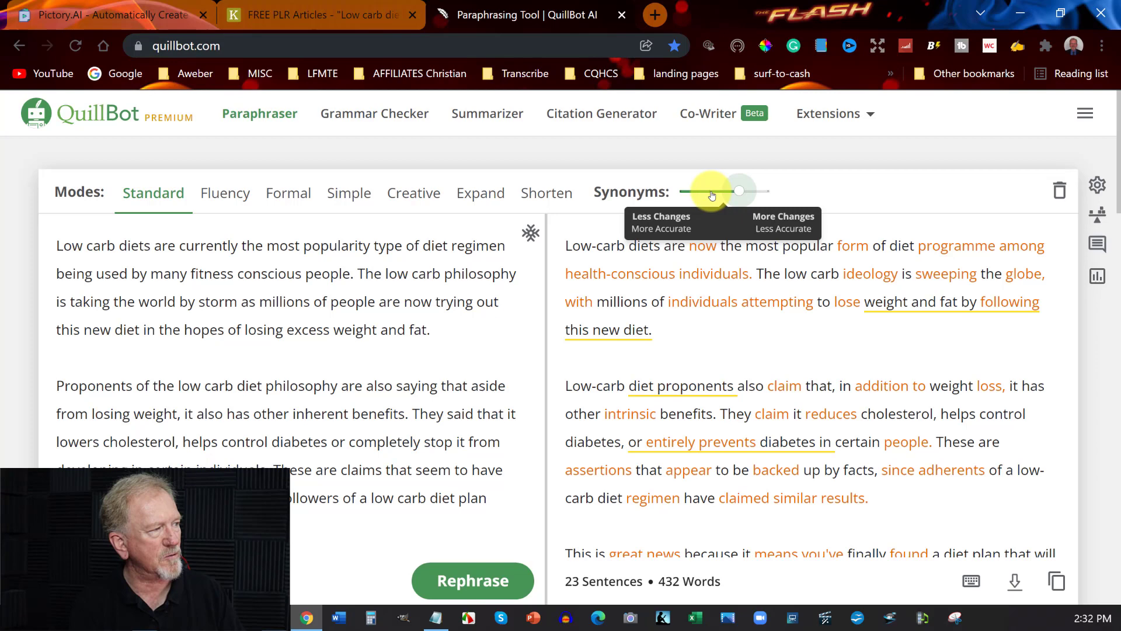
click(473, 581)
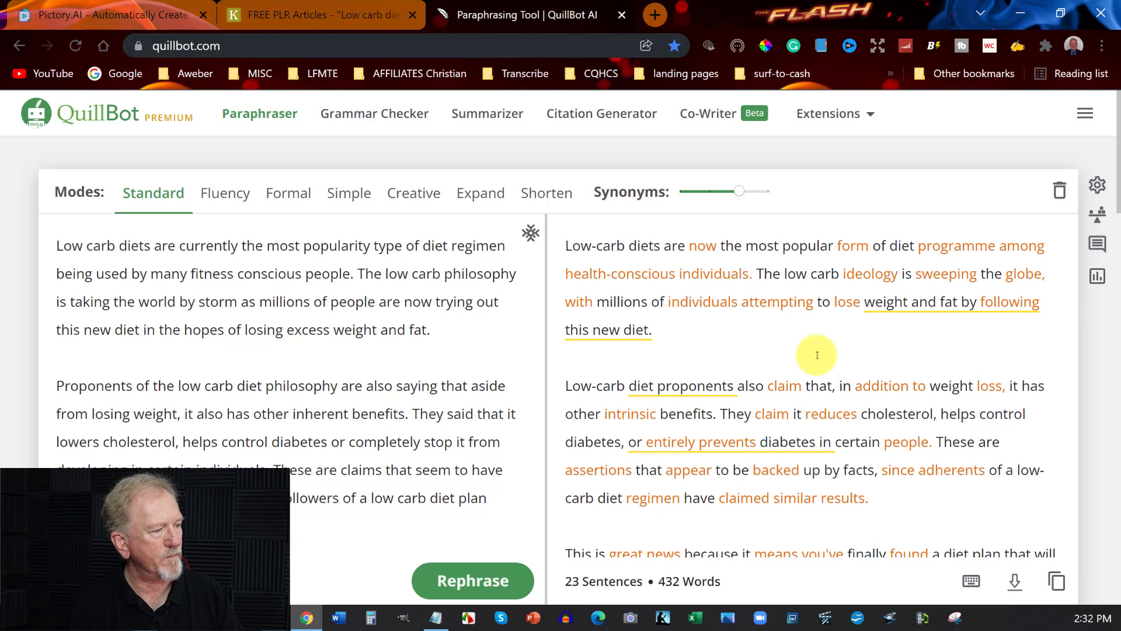
- Select the entire paraphrased low-carb article in QuillBot's output and copy it
scroll(down, 3)
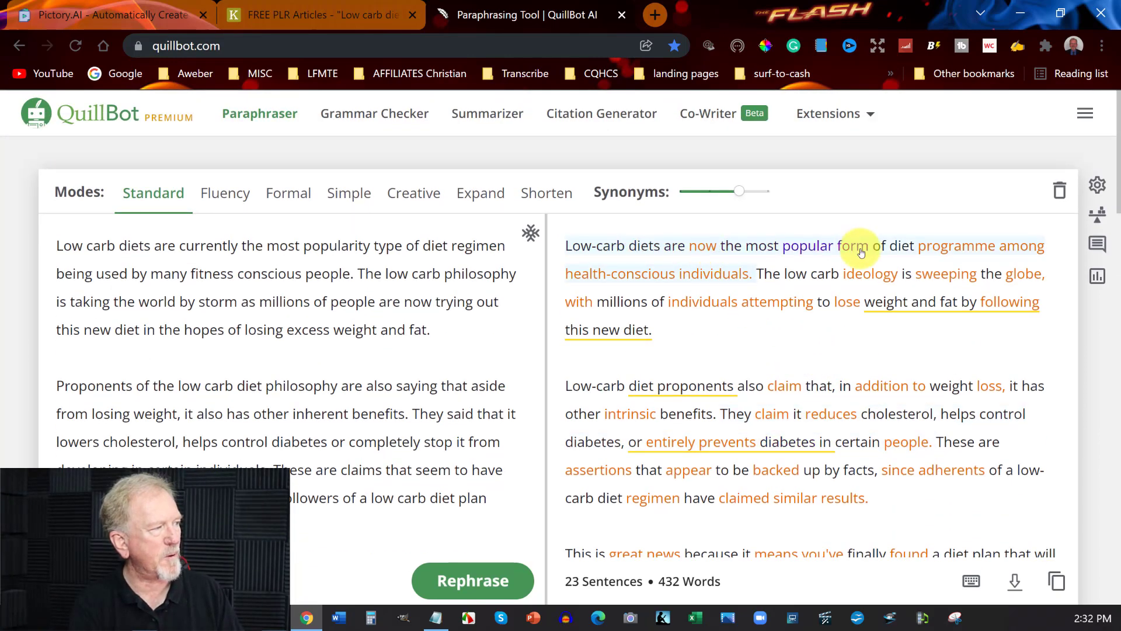
mouse_move(664, 273)
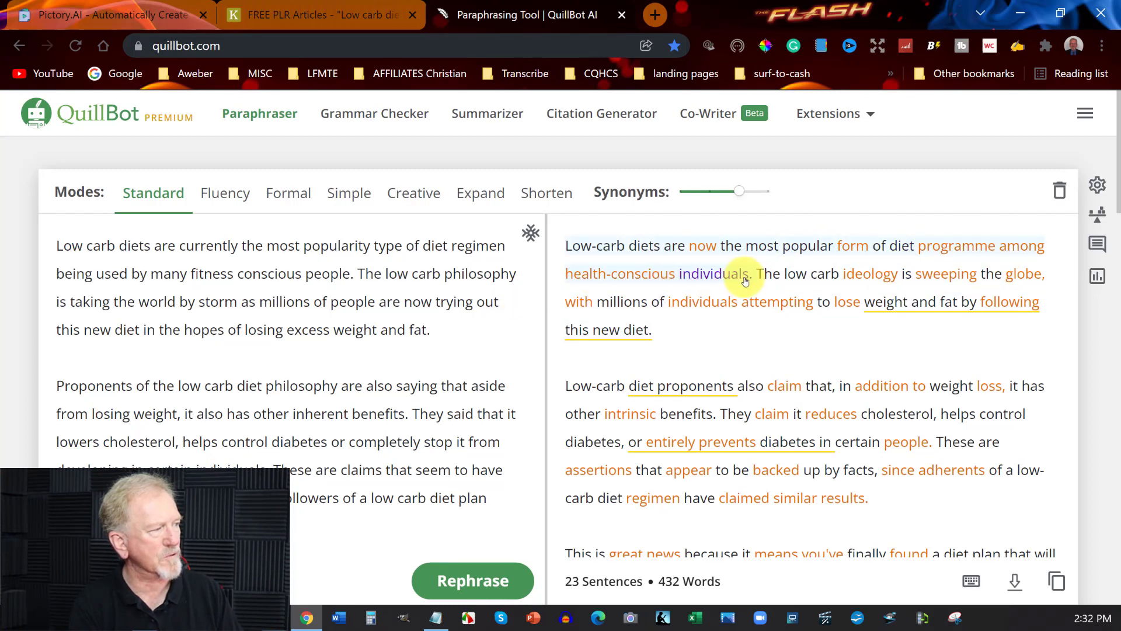
mouse_move(991, 276)
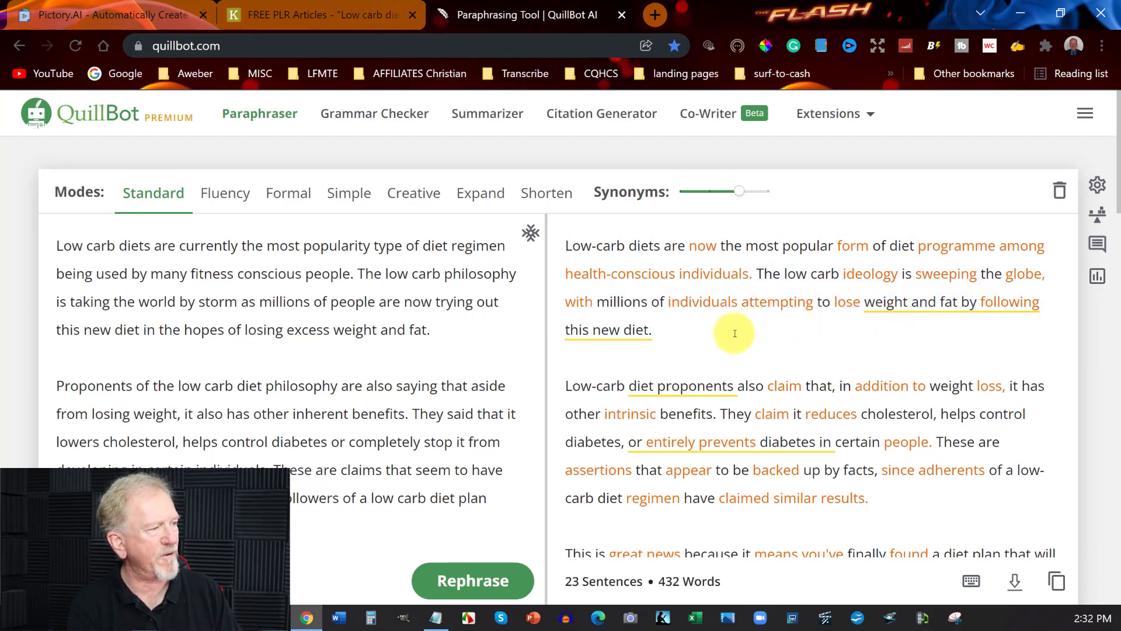
mouse_move(729, 342)
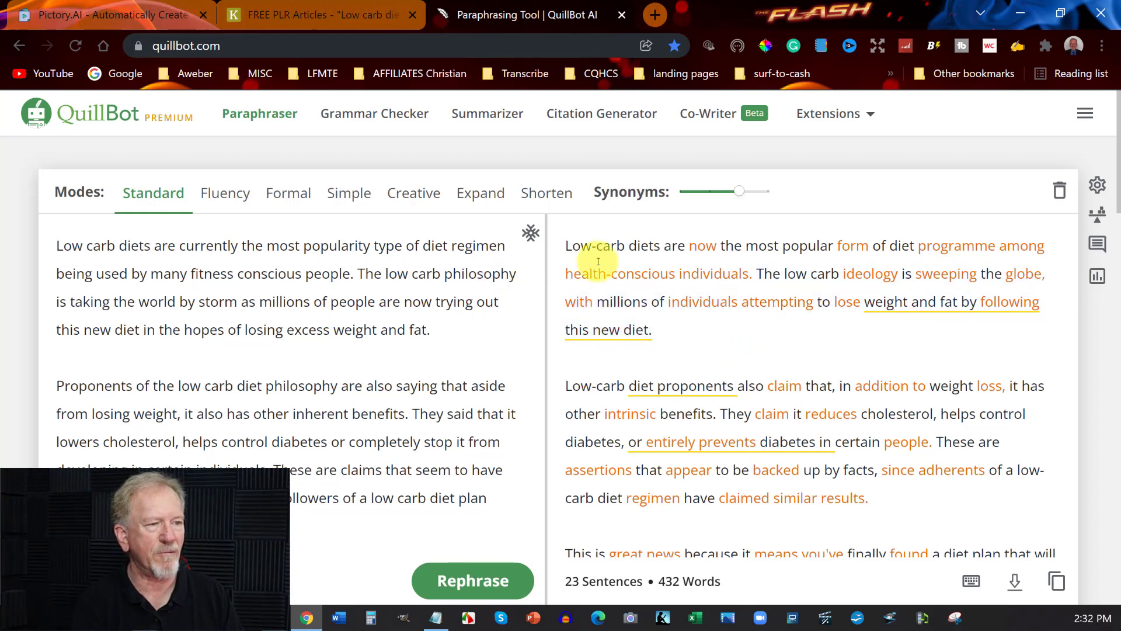
scroll(down, 3)
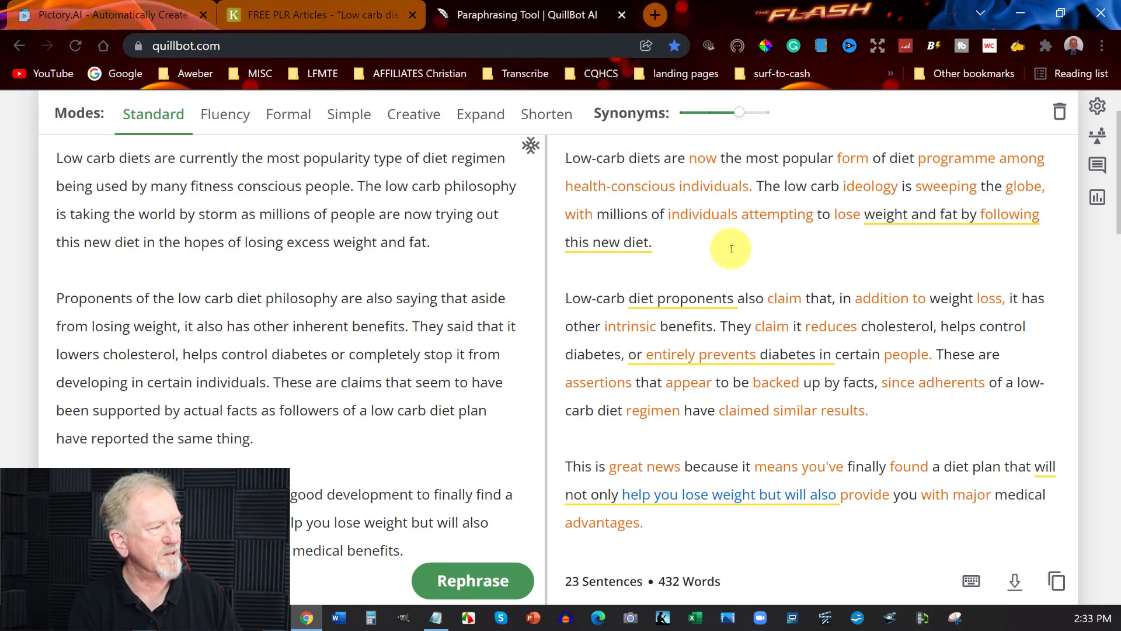
scroll(down, 3)
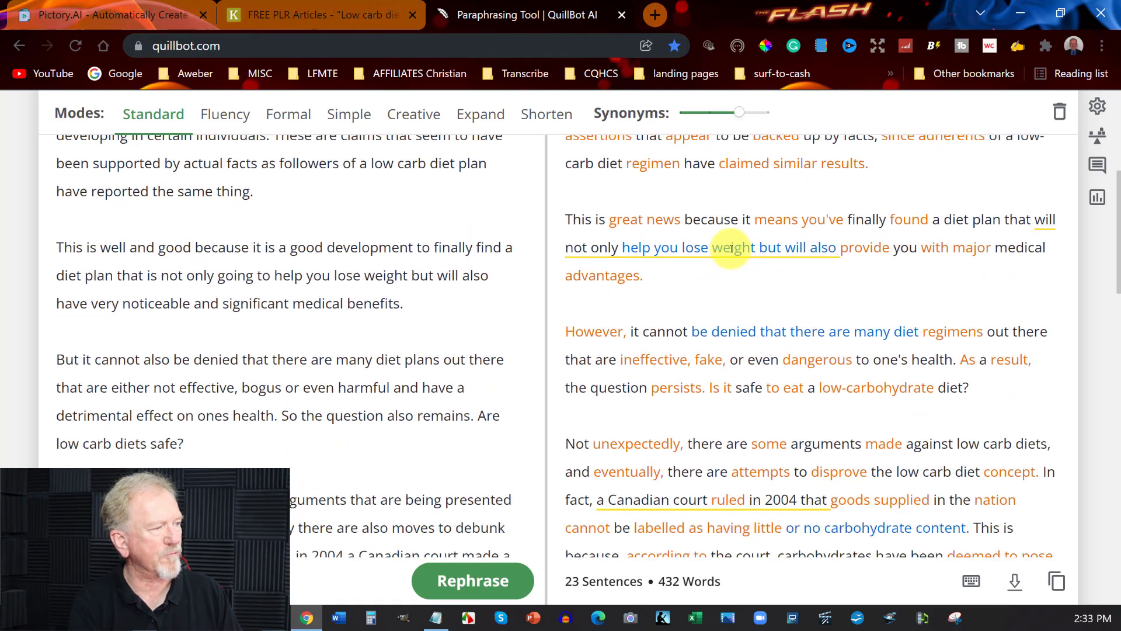
scroll(down, 3)
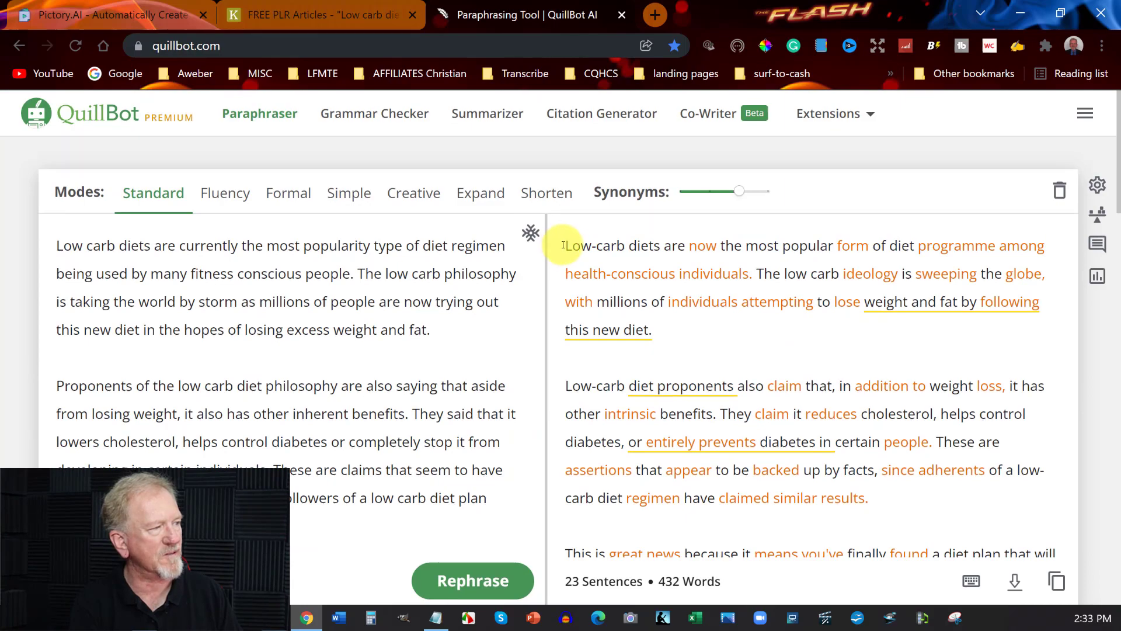
drag(564, 245, 812, 498)
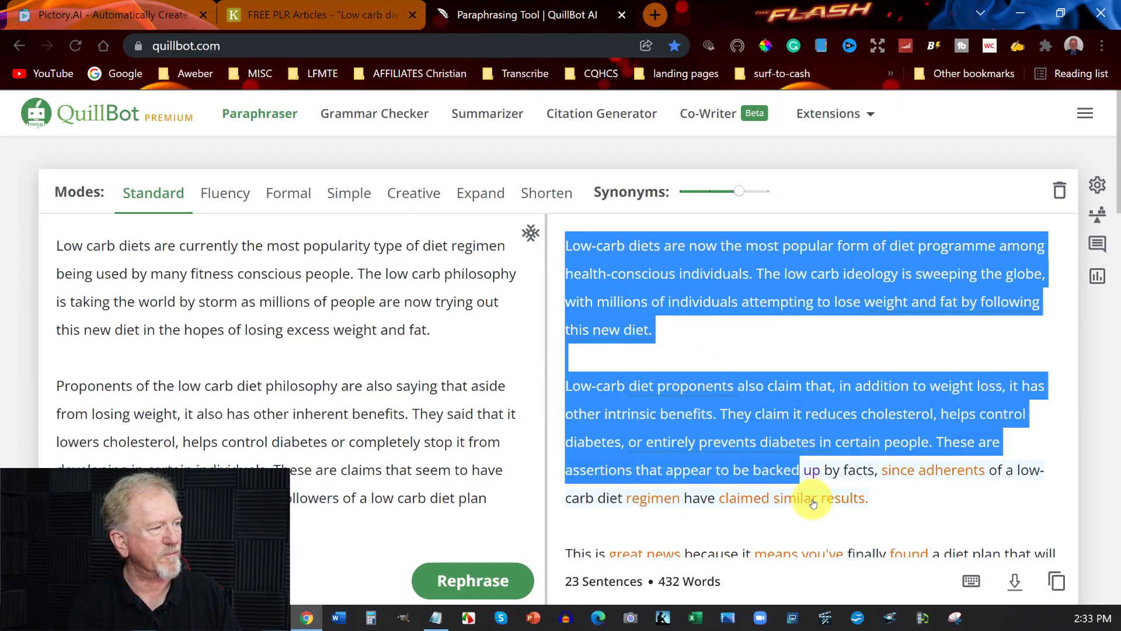
scroll(down, 3)
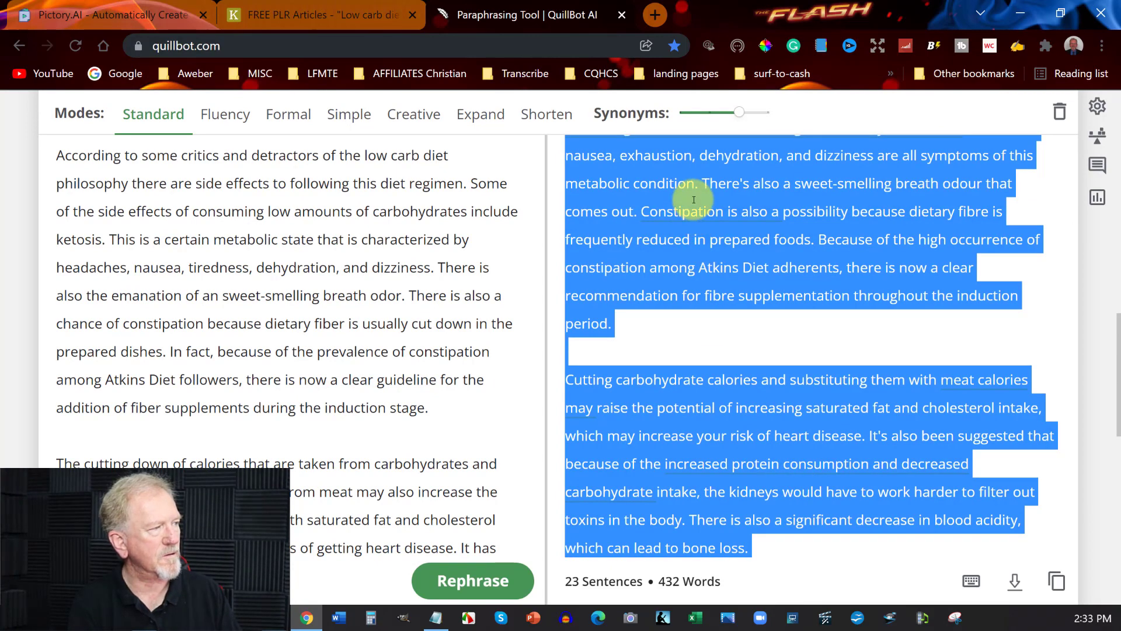
mouse_move(711, 267)
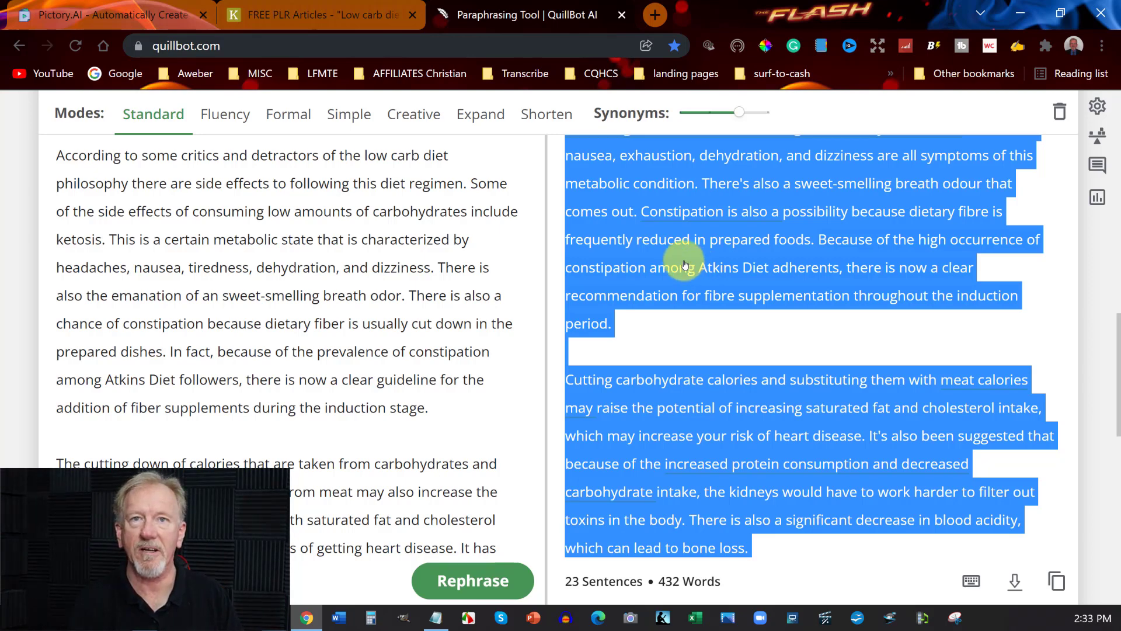
click(88, 14)
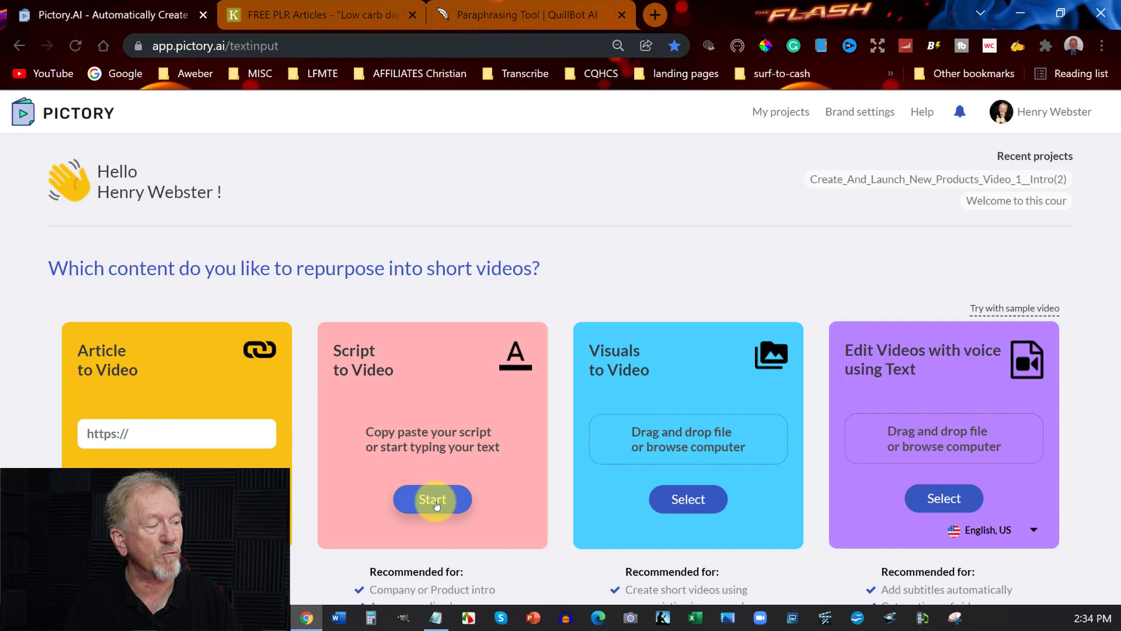
- Start a Script to Video project, paste the paraphrased article, and dismiss Grammarly's suggestion
click(432, 499)
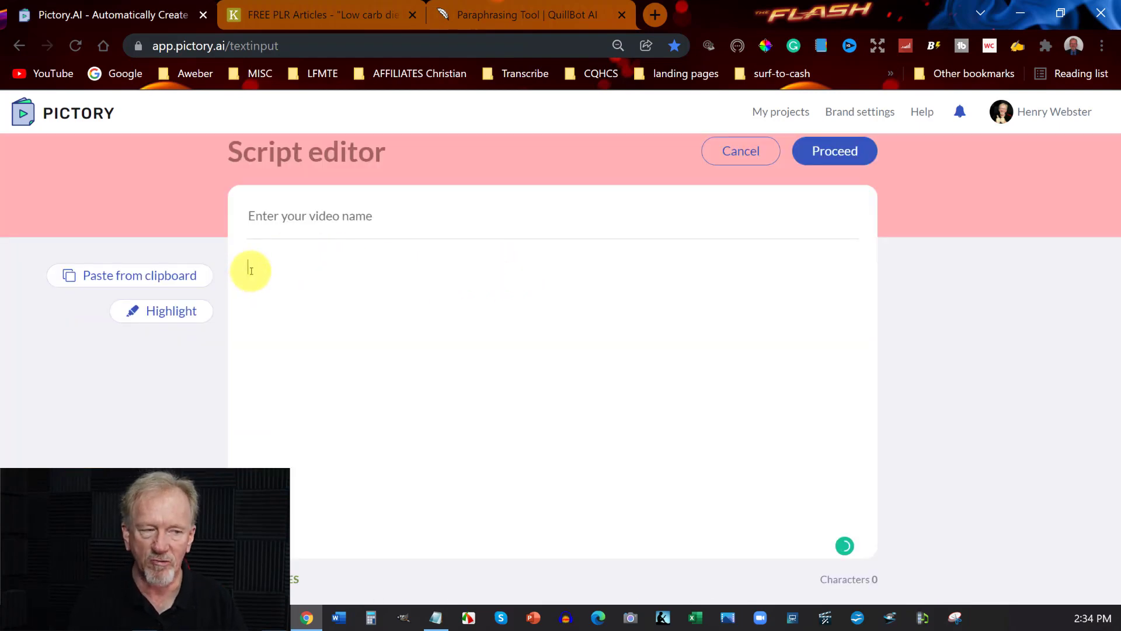
click(129, 276)
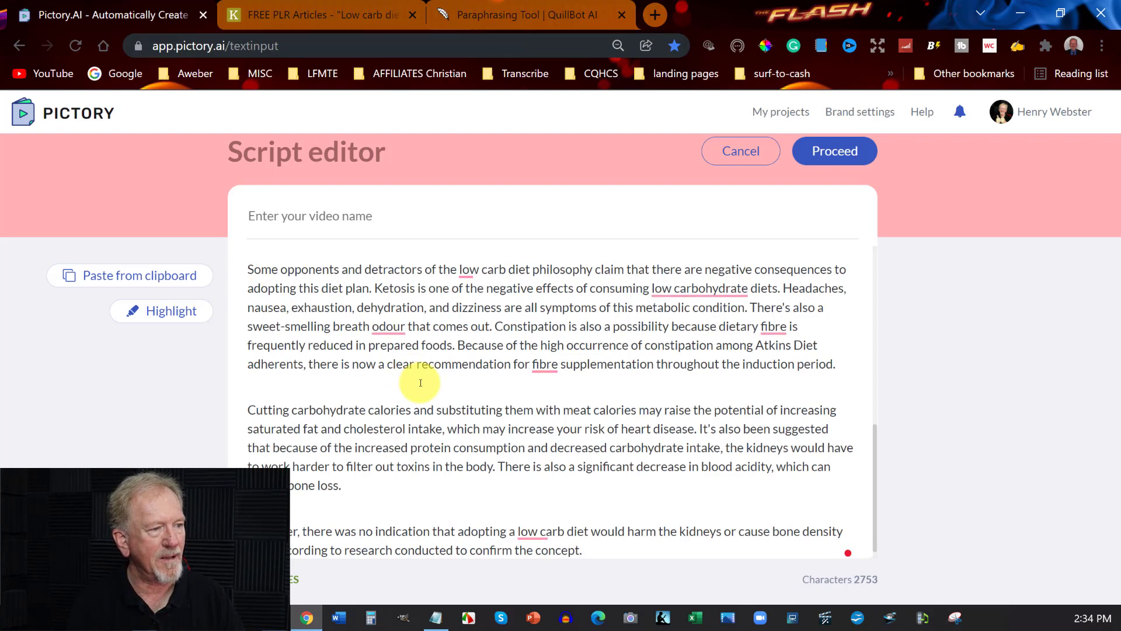
click(481, 269)
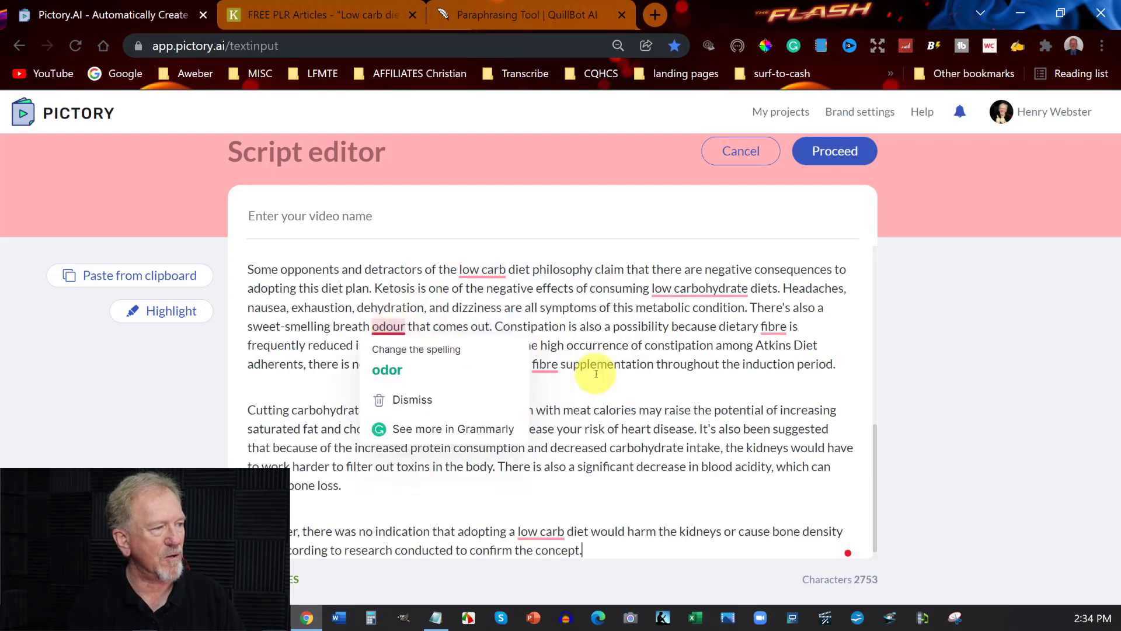
click(413, 399)
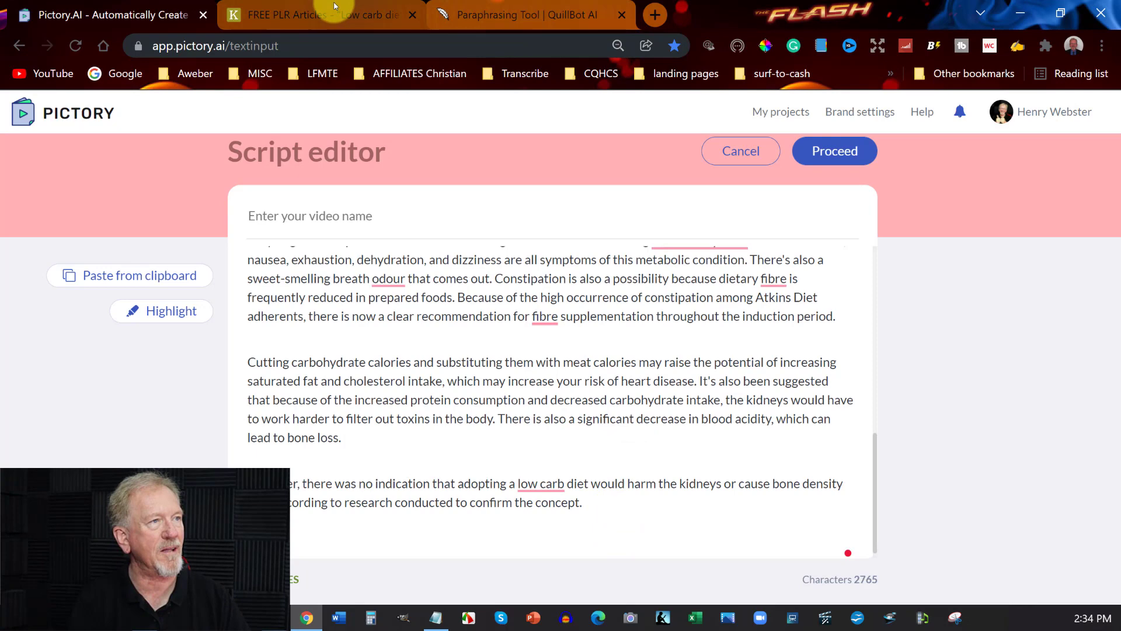
click(317, 14)
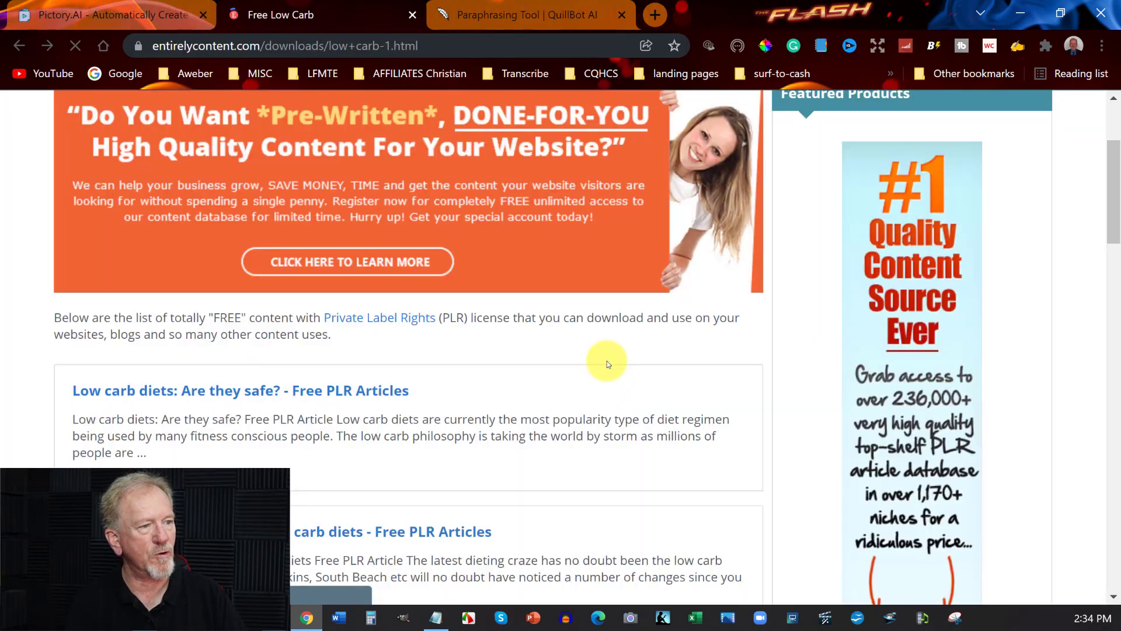
- Select and copy the full 703-word article on bad breath from low-carb diets
scroll(down, 3)
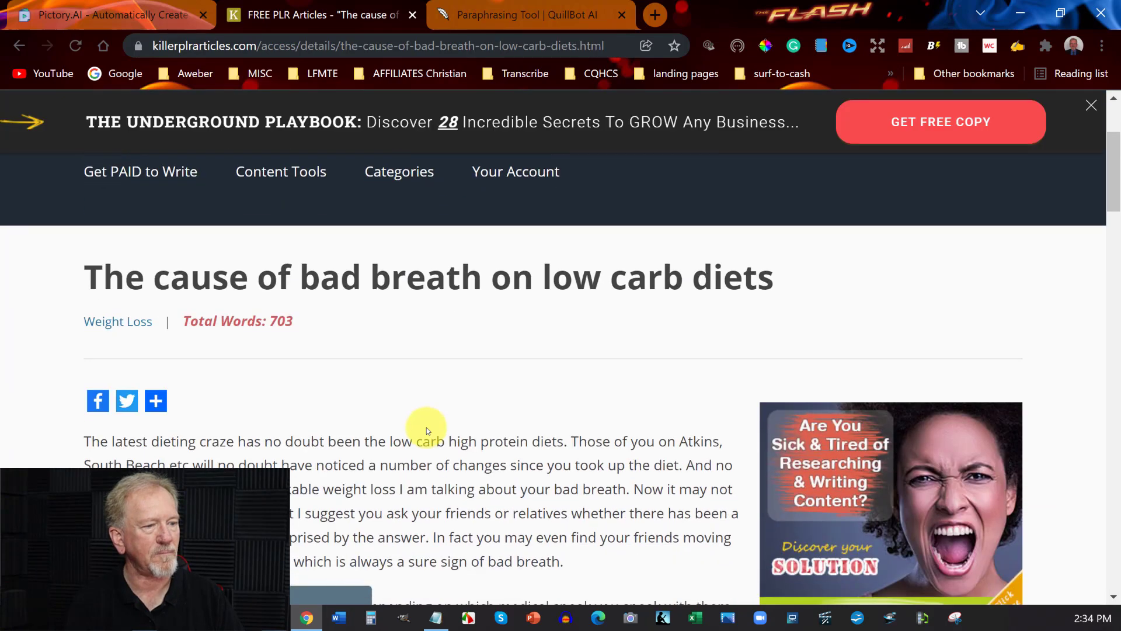
scroll(down, 3)
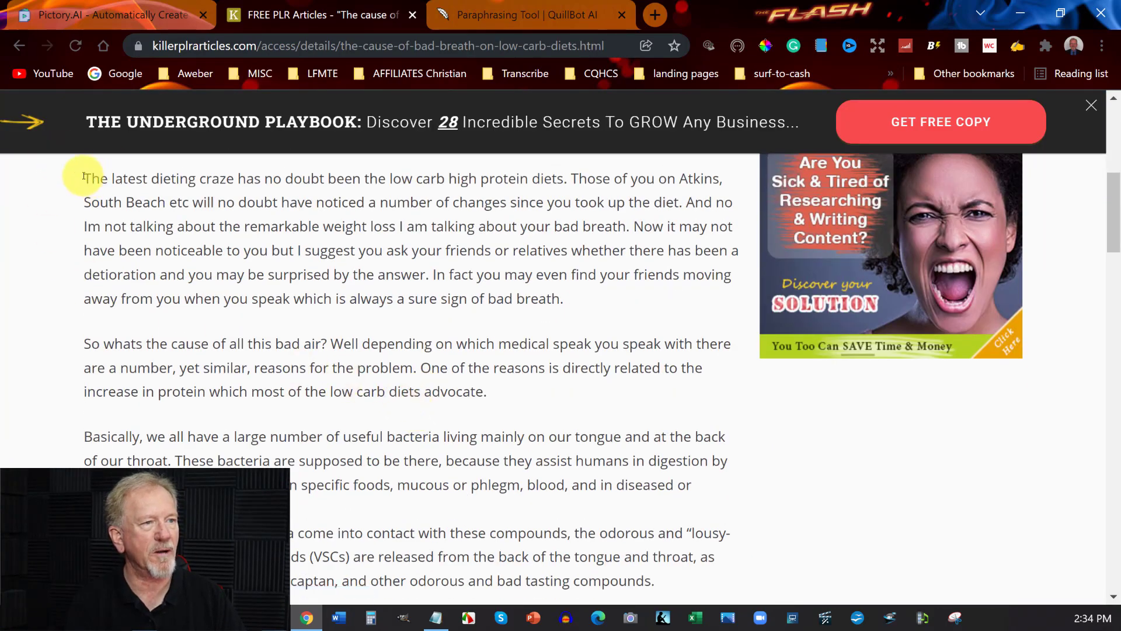
drag(83, 177, 608, 581)
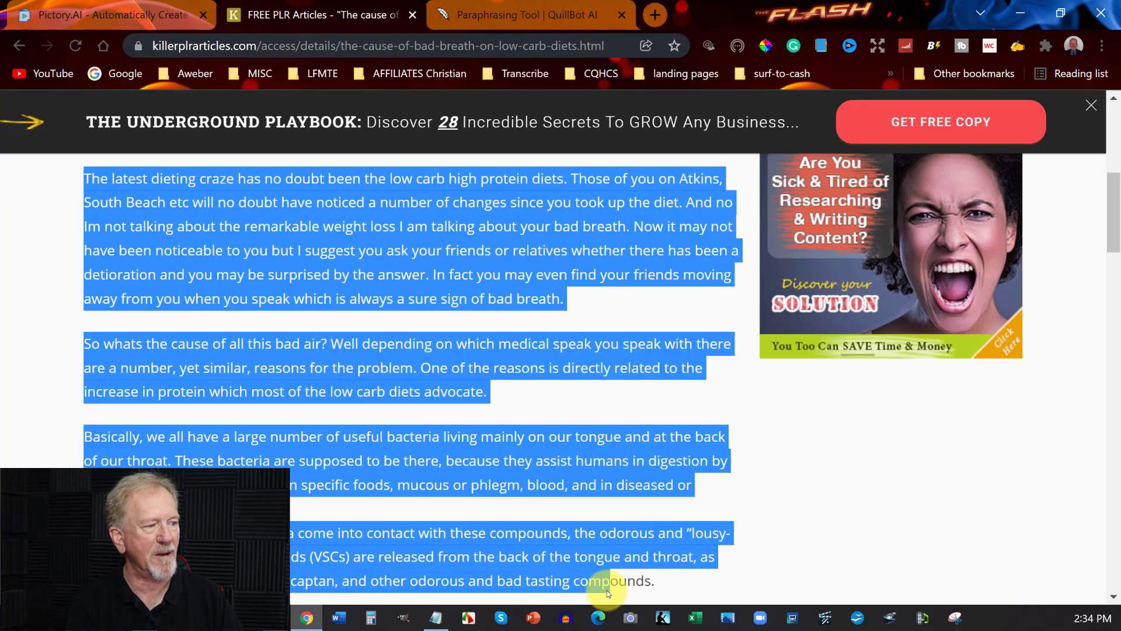
scroll(down, 3)
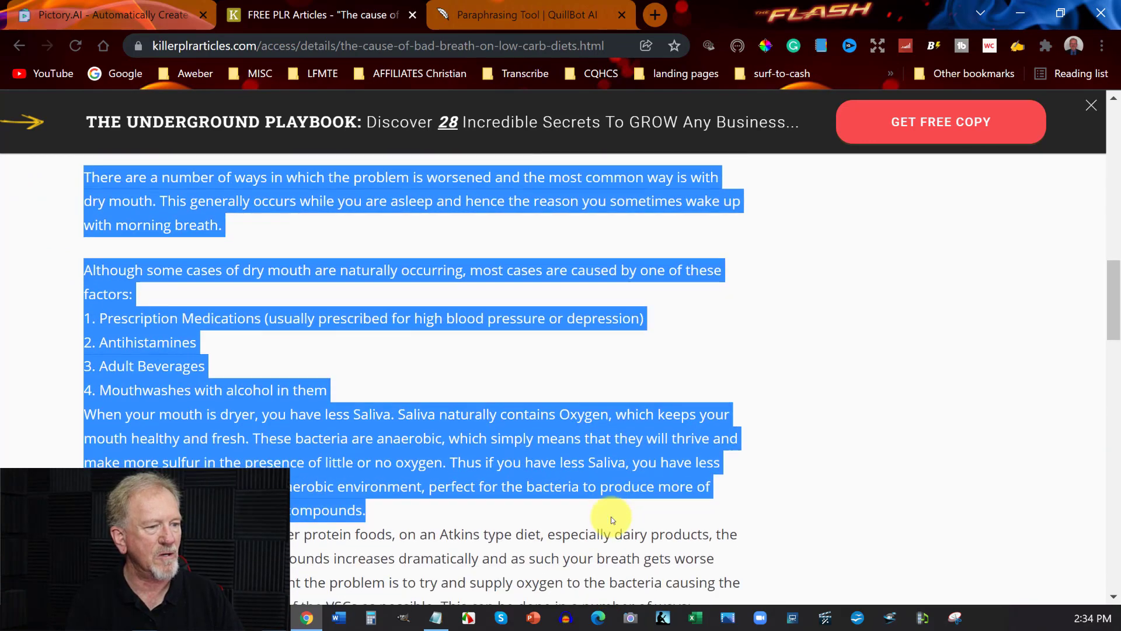
scroll(down, 3)
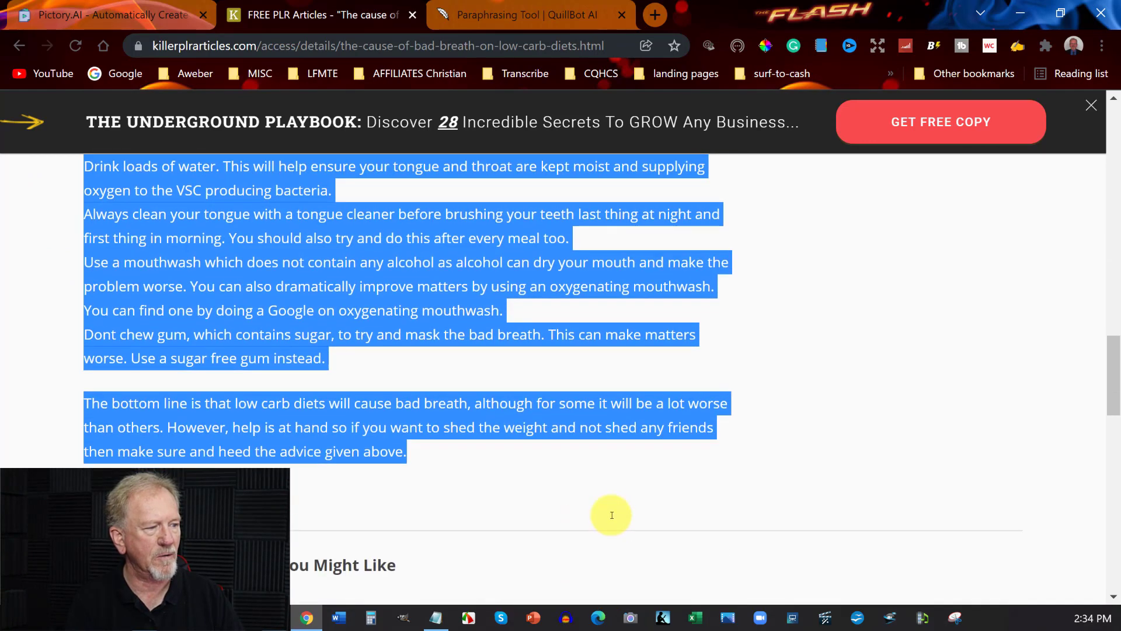
right_click(303, 265)
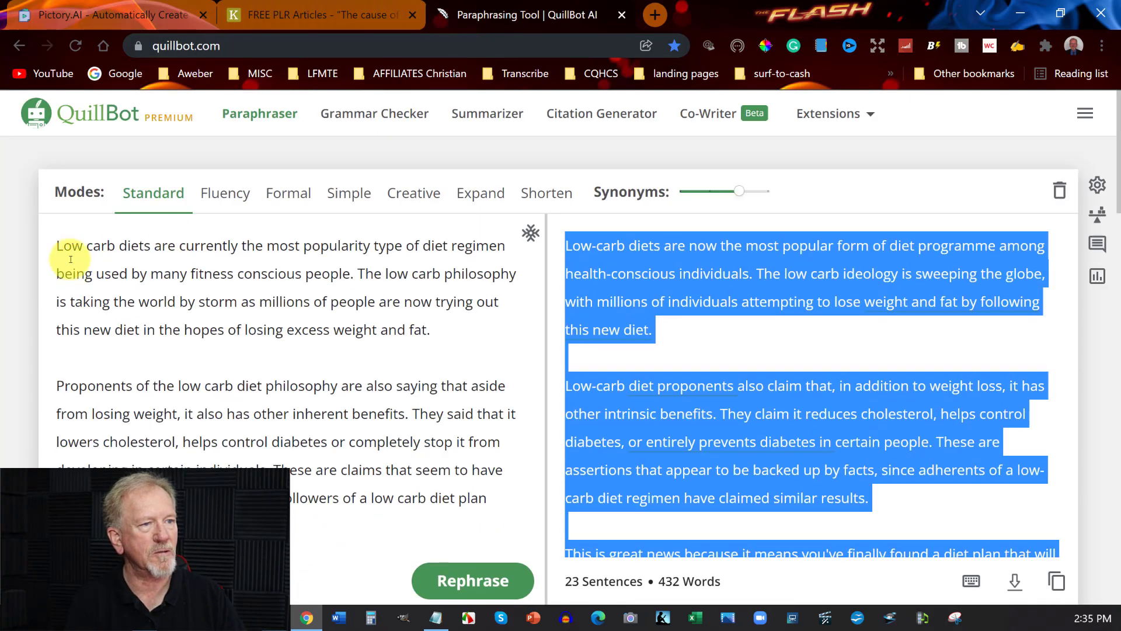
- Paraphrase the bad-breath article in QuillBot, yielding 41 sentences and 661 words
scroll(down, 3)
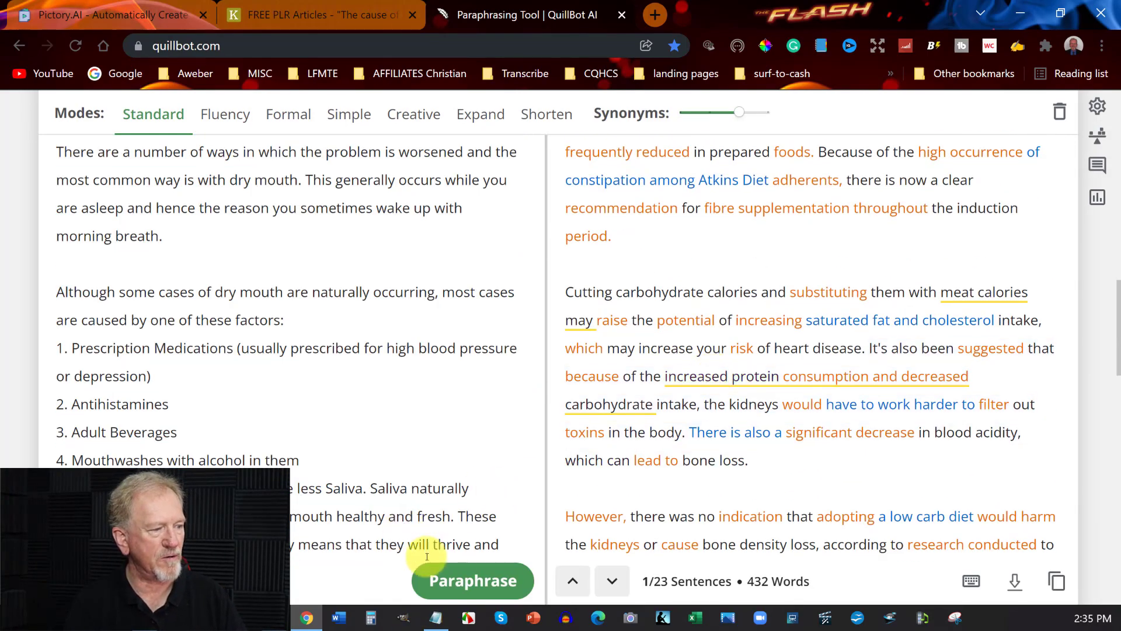
click(472, 580)
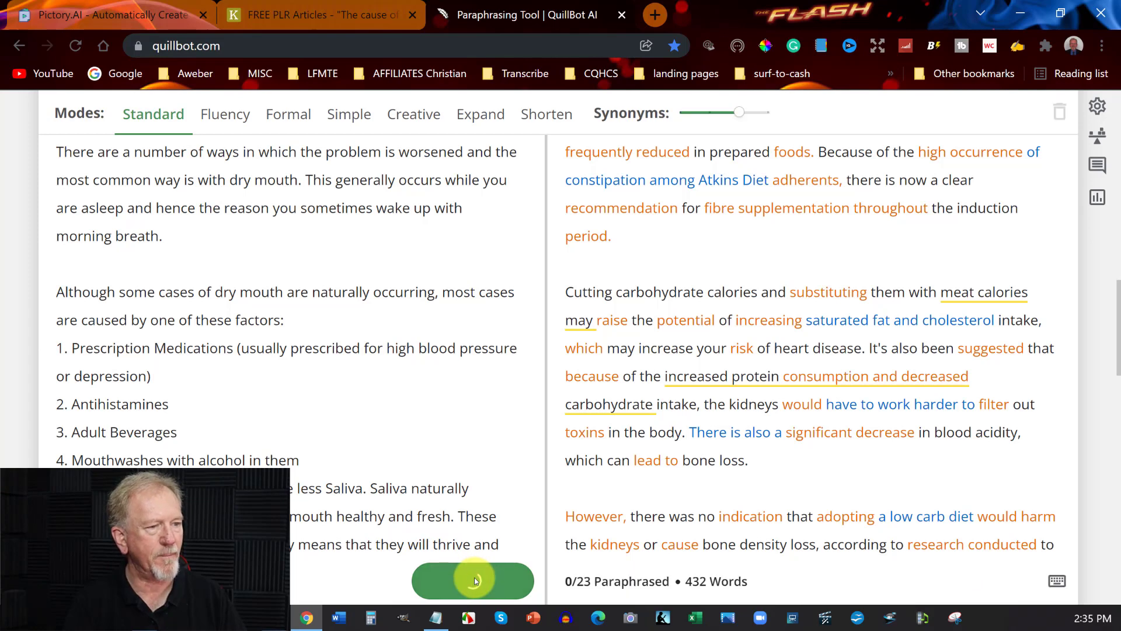
click(473, 580)
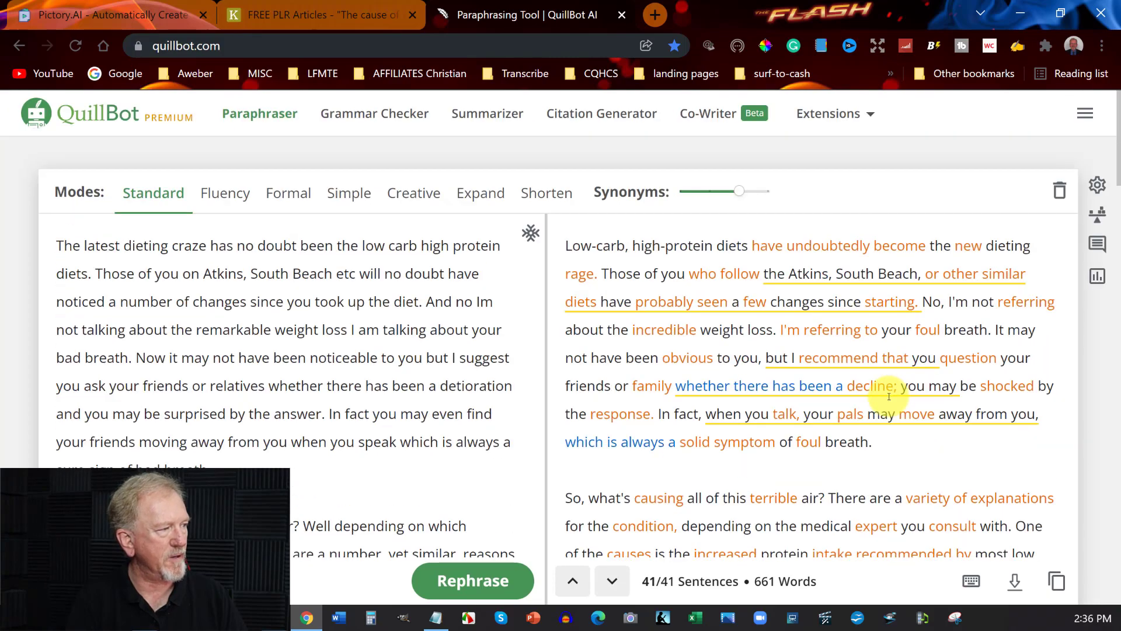
- Select the entire reworded bad-breath output and copy it
drag(565, 246, 729, 357)
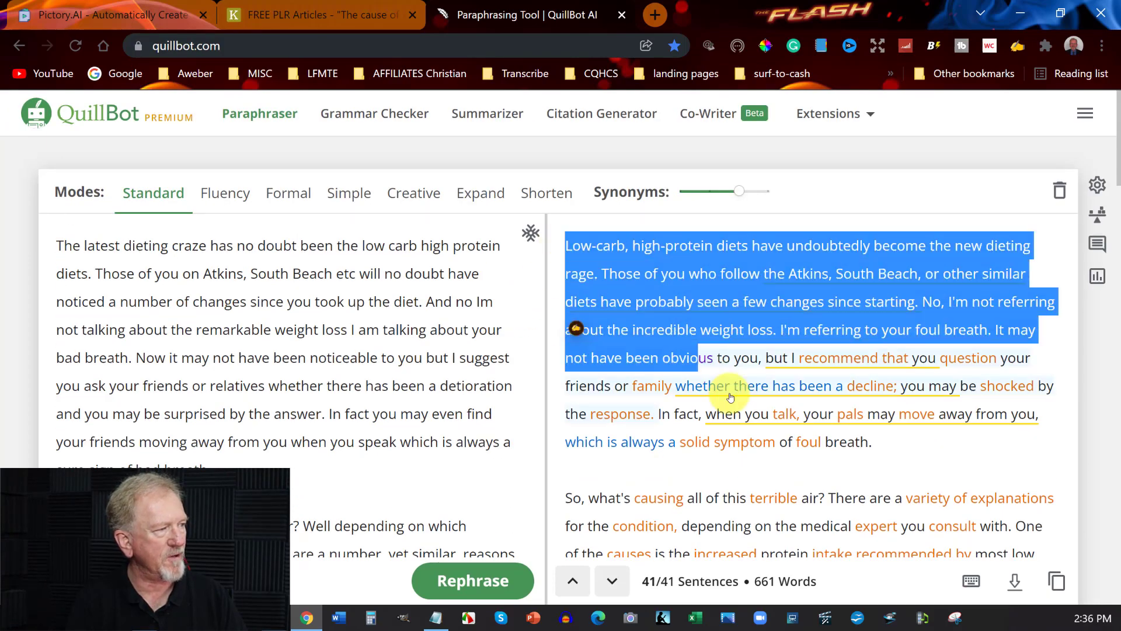
scroll(down, 3)
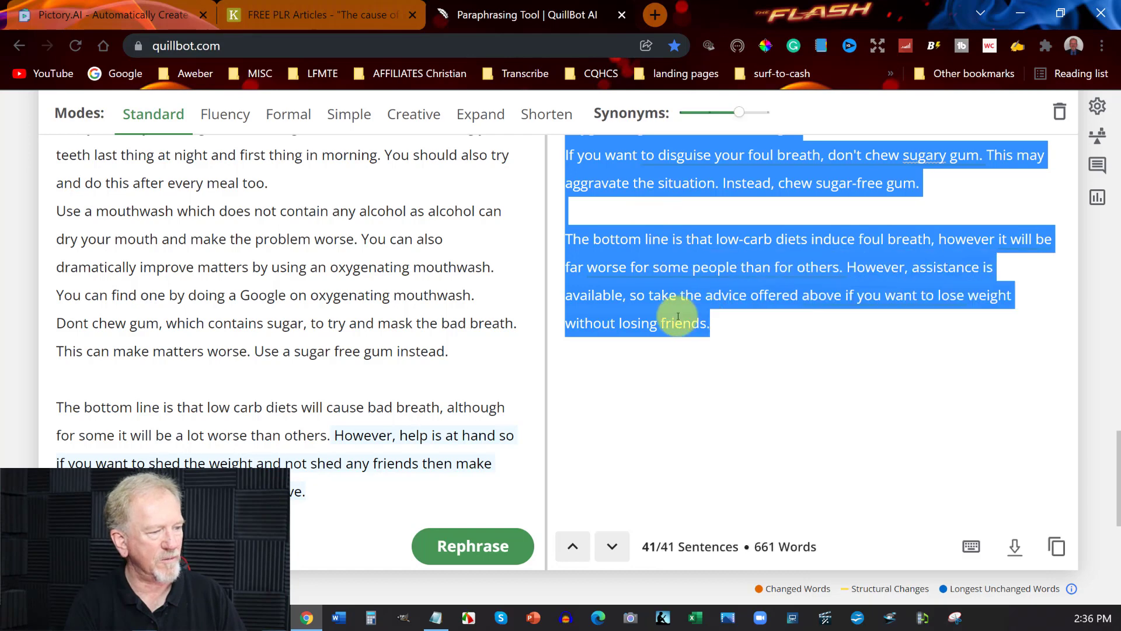
click(87, 14)
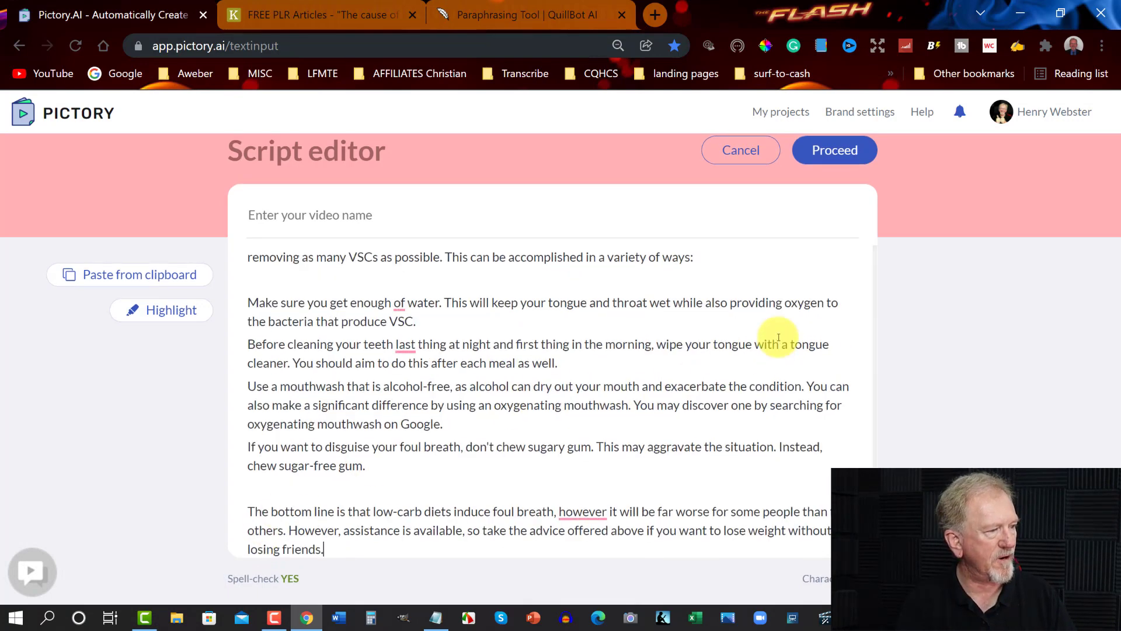
- Append the second article to the script and generate a 16:9 Landscape storyboard
scroll(down, 3)
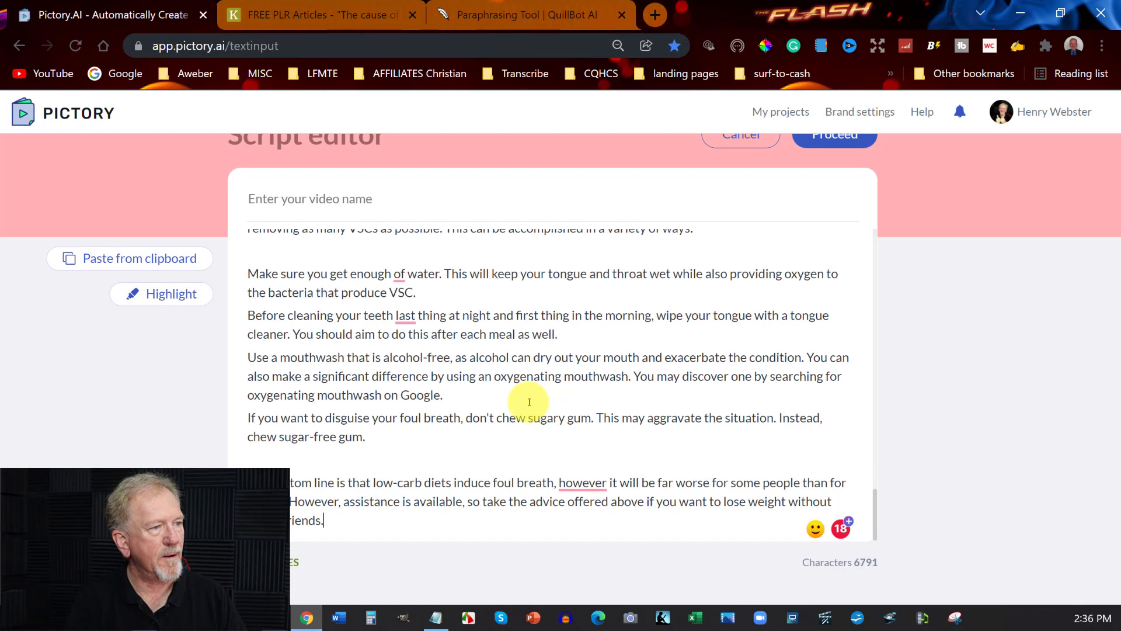
mouse_move(1000, 329)
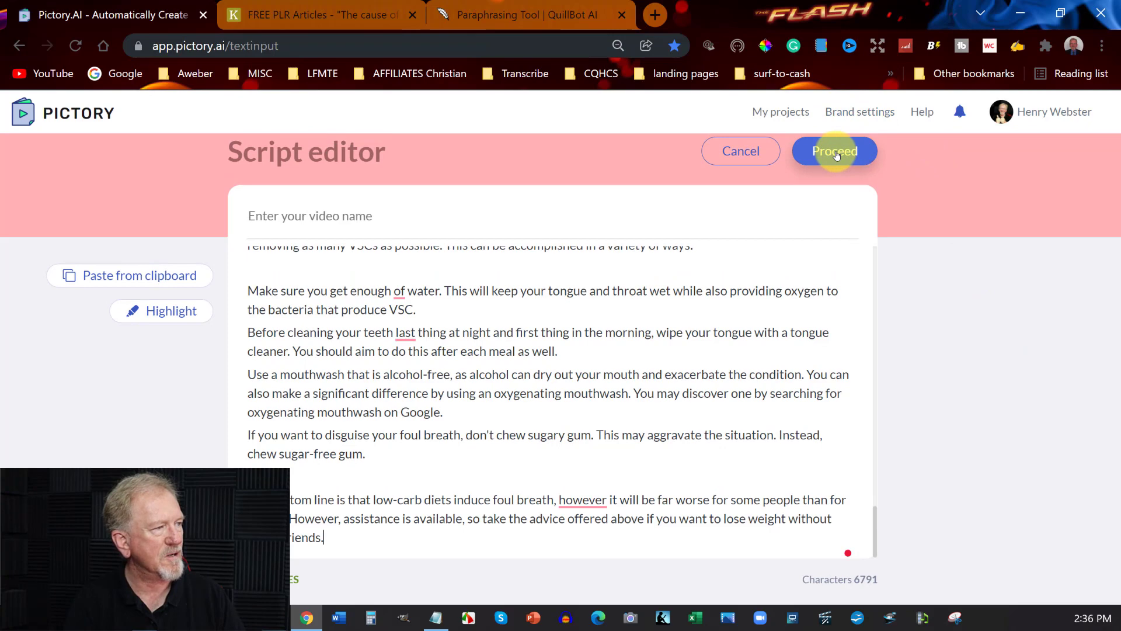
click(835, 151)
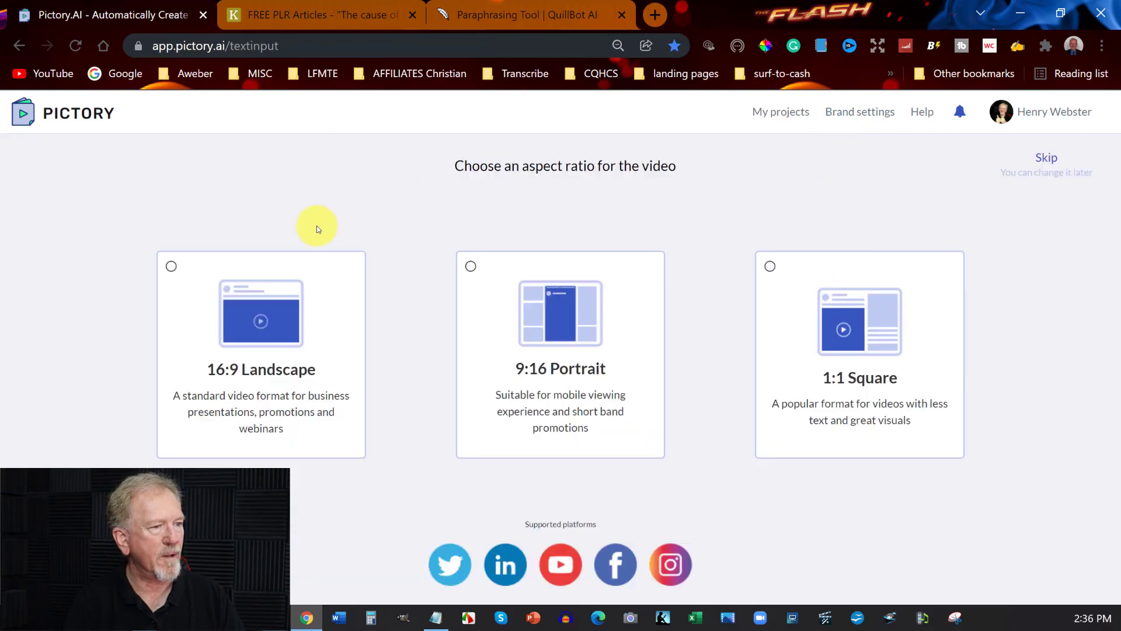
click(267, 320)
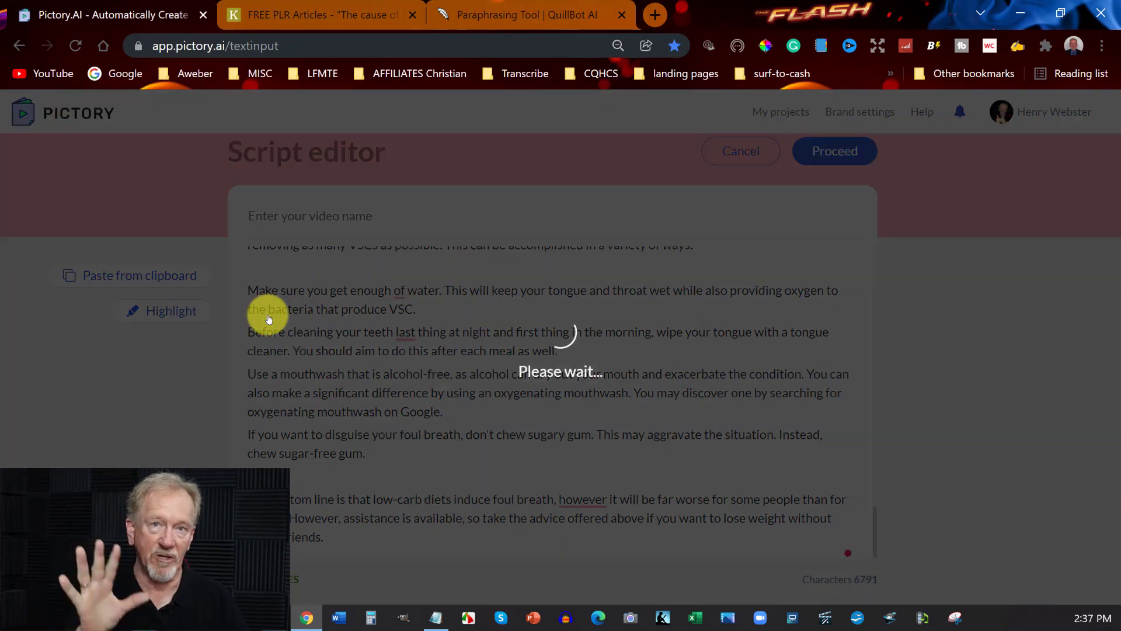
click(835, 150)
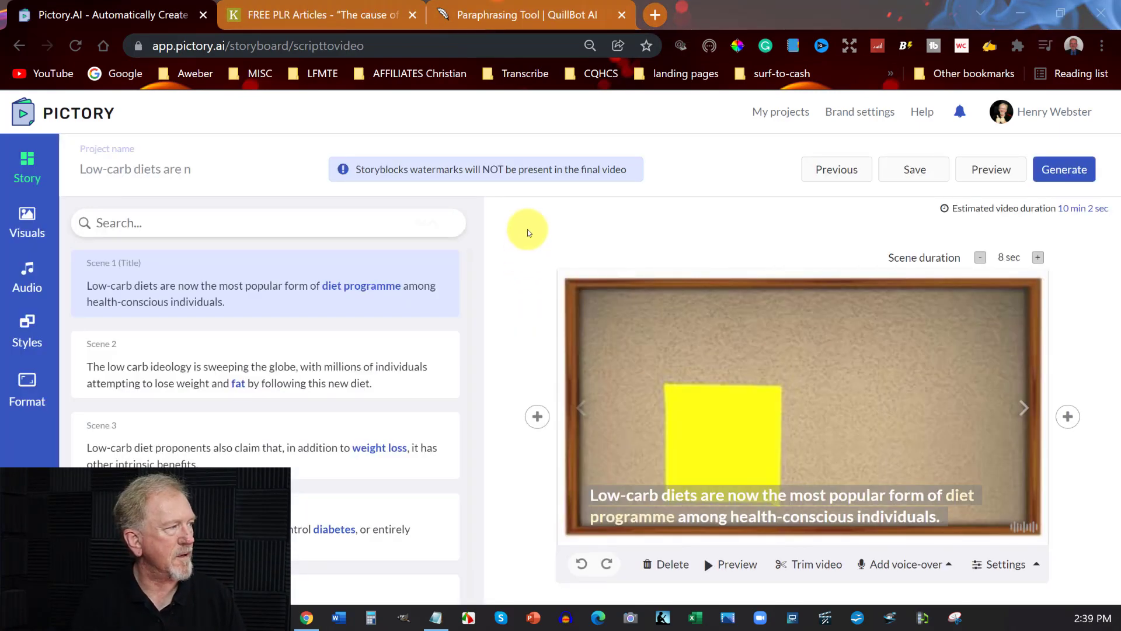
mouse_move(690, 358)
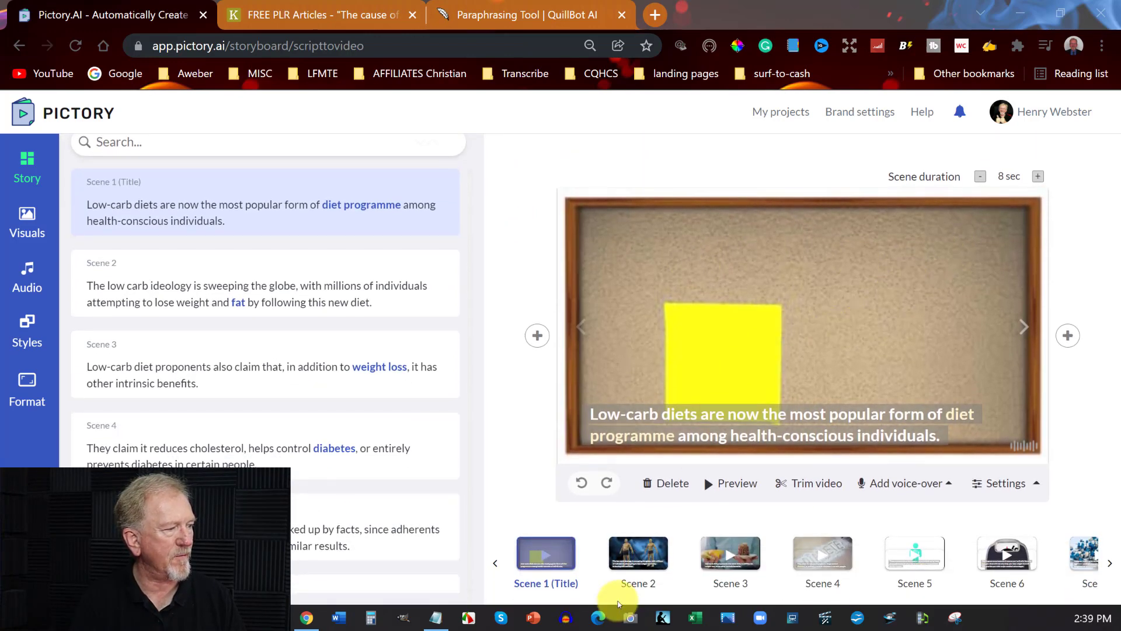
mouse_move(244, 275)
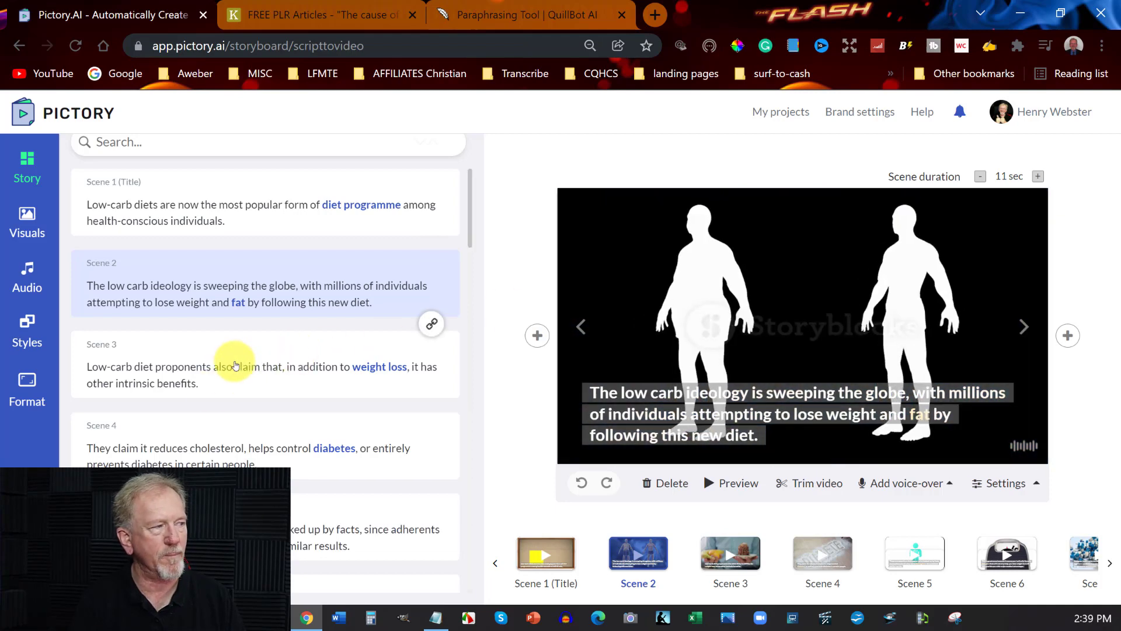
- Preview the stock footage of scene 3, then scenes 9 and 10
click(231, 366)
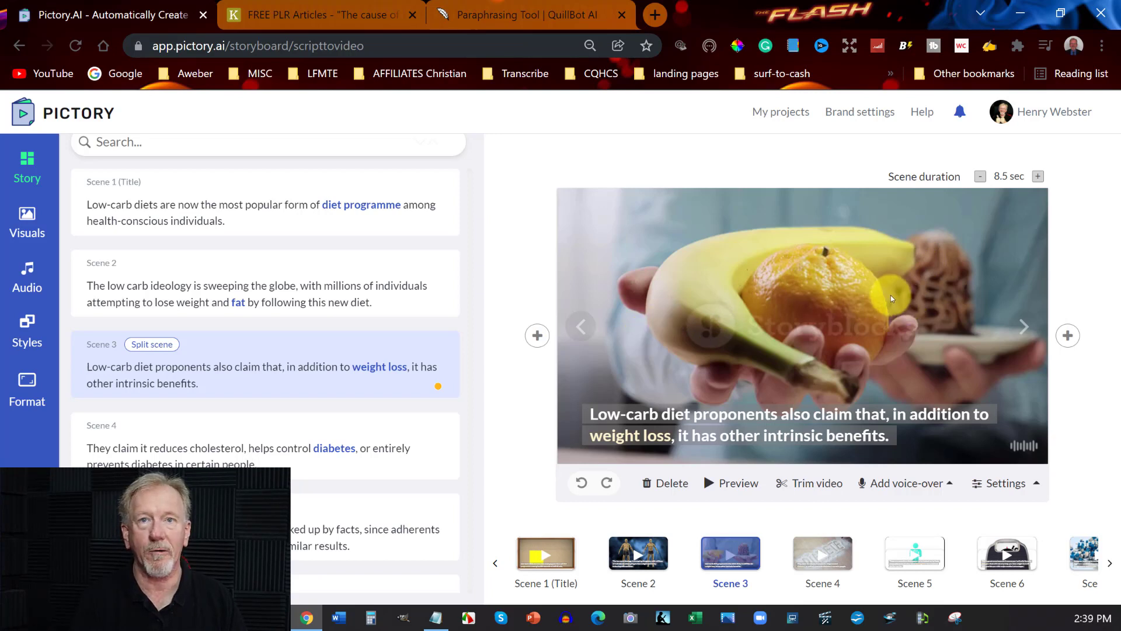
mouse_move(969, 305)
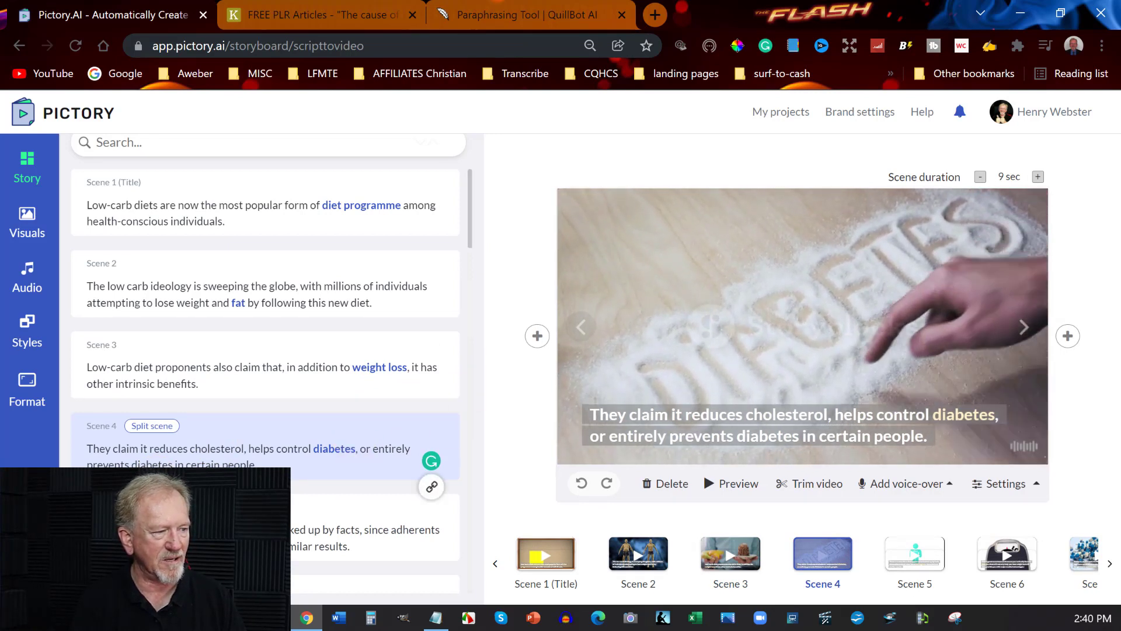
click(915, 554)
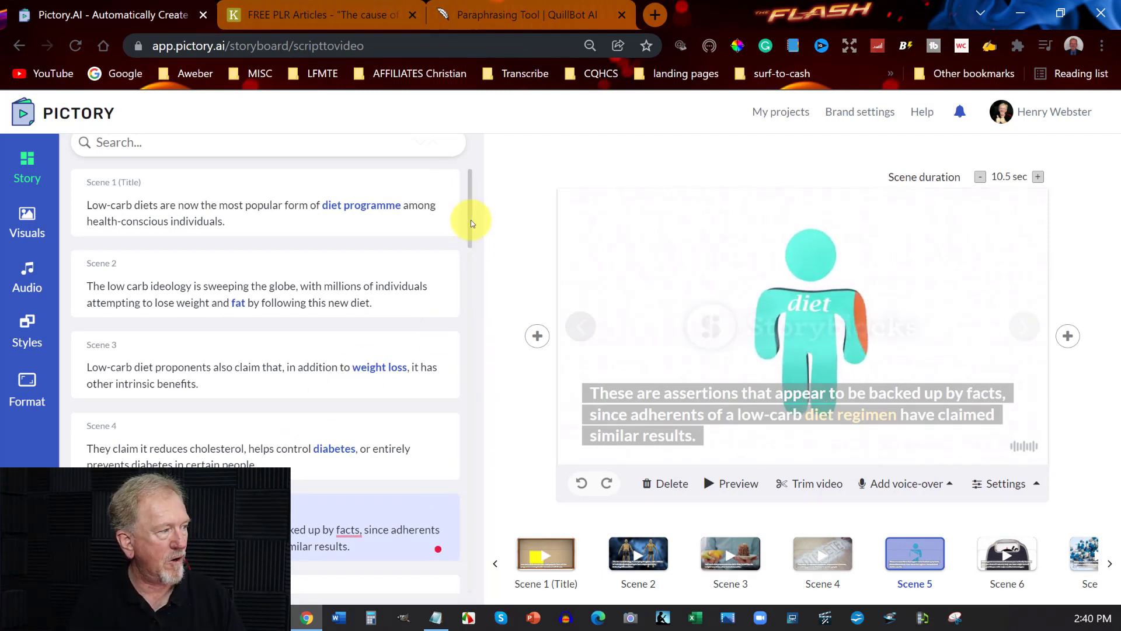
scroll(down, 3)
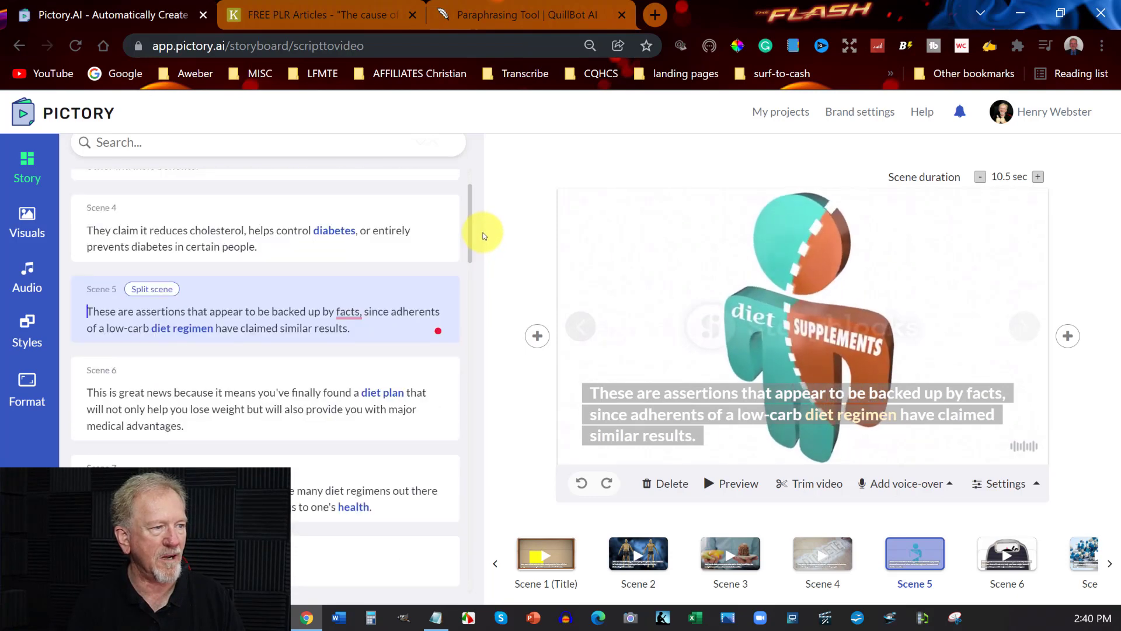
scroll(down, 3)
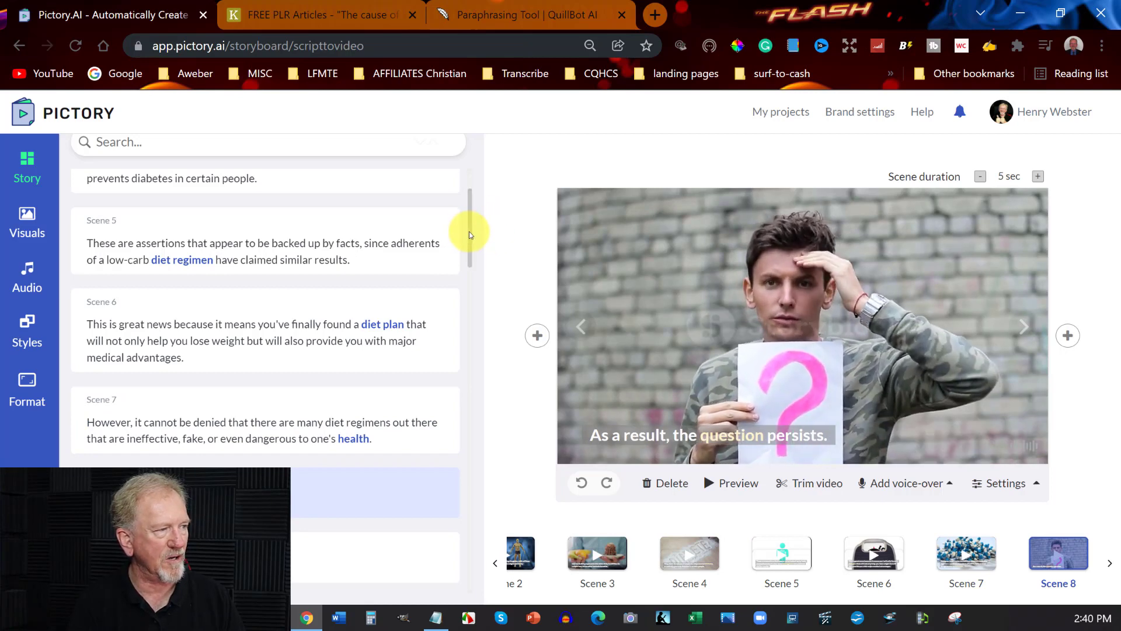
scroll(down, 3)
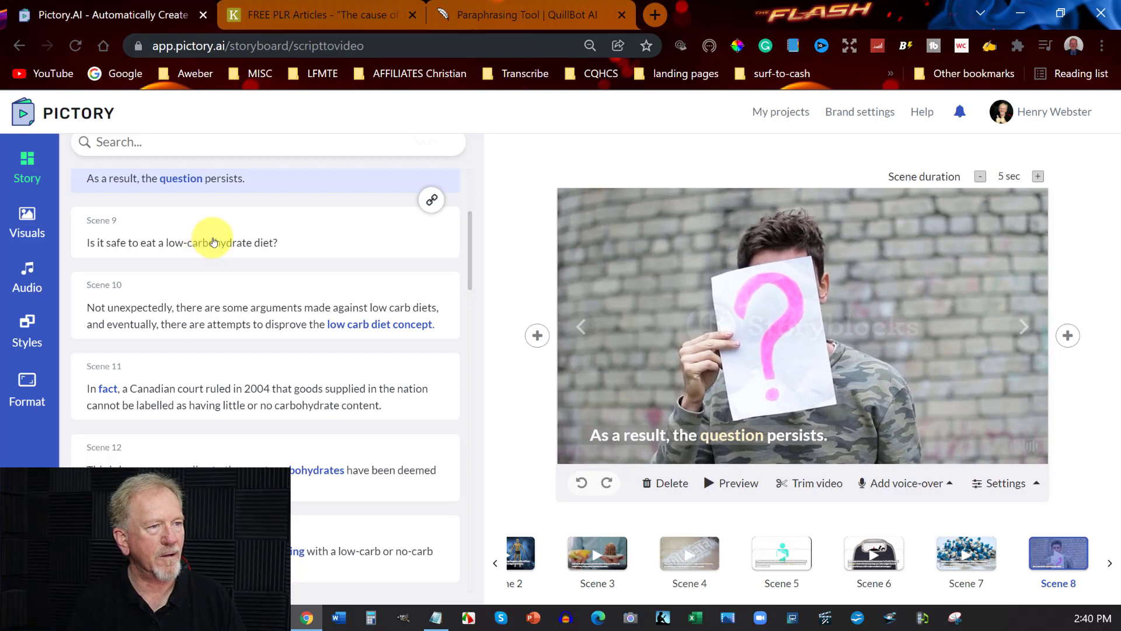
click(182, 242)
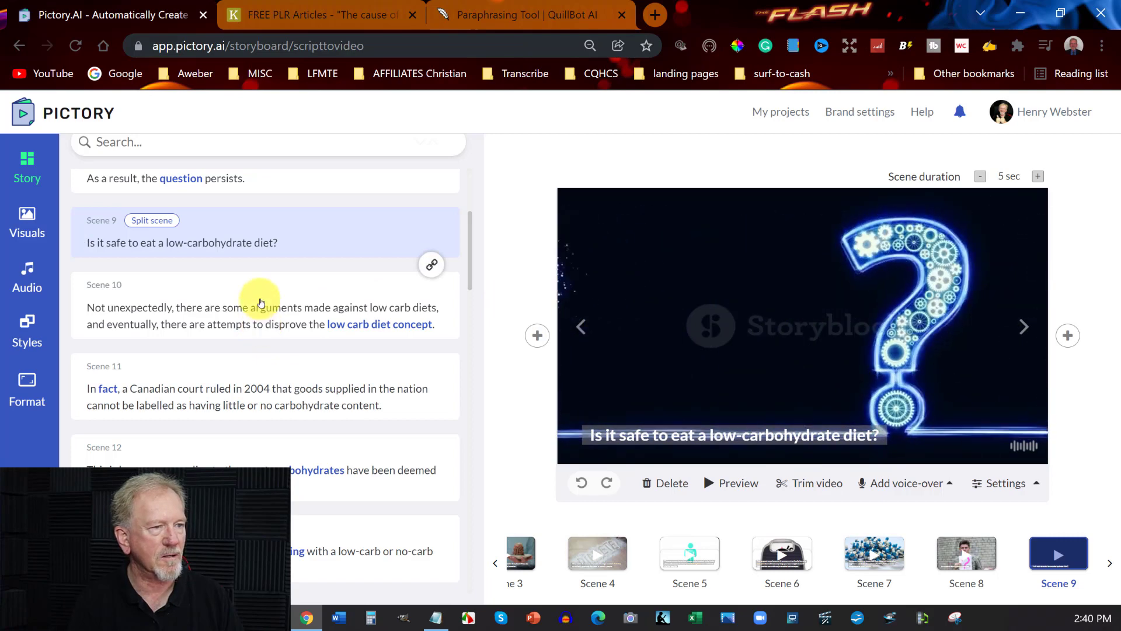
click(260, 307)
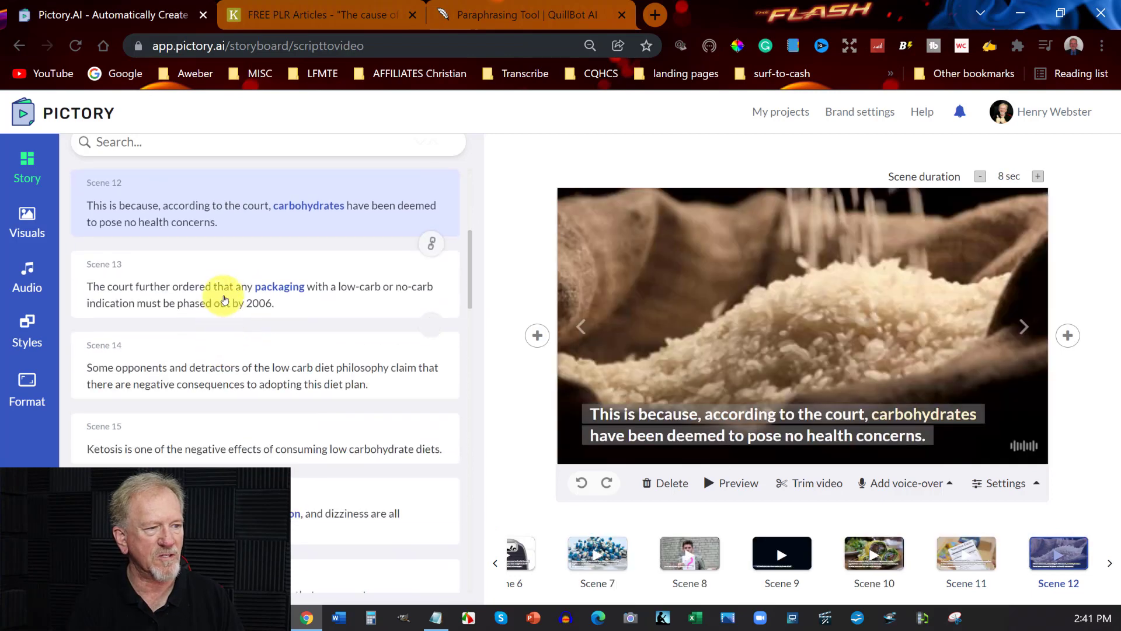
- Check the footage of scenes 13, 14, 15, 17, 18 and 19
scroll(down, 3)
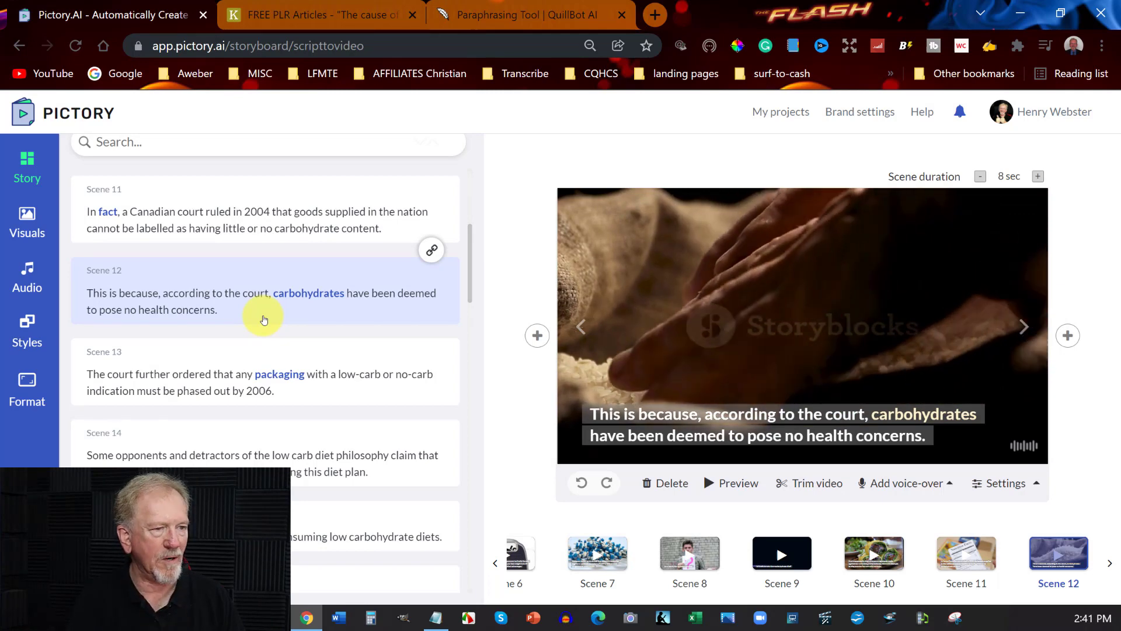
scroll(down, 3)
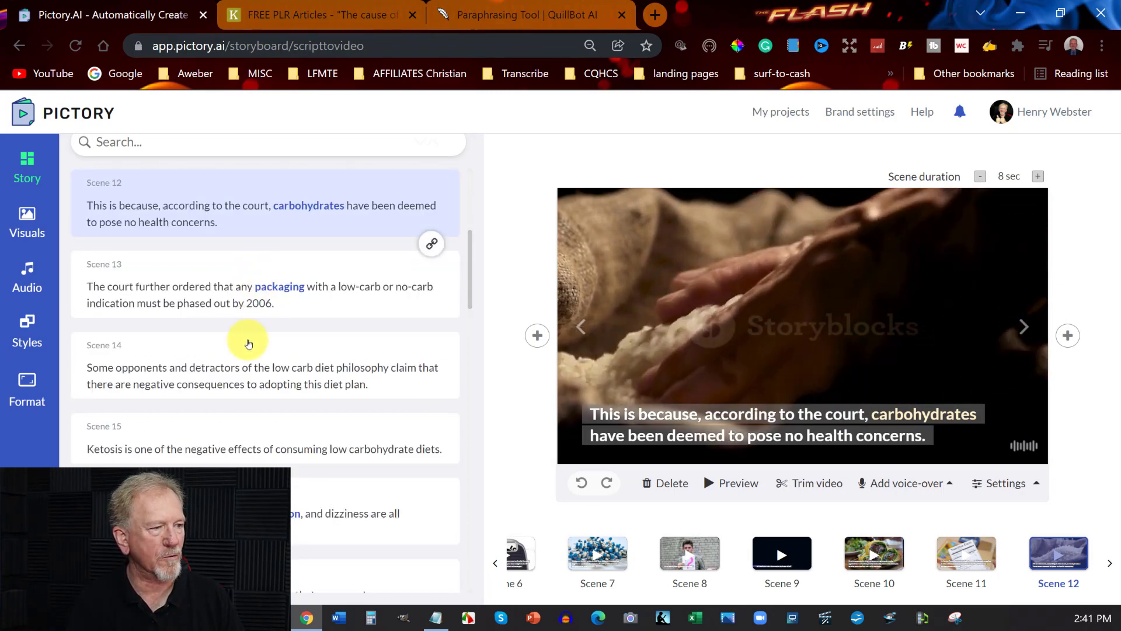
click(253, 295)
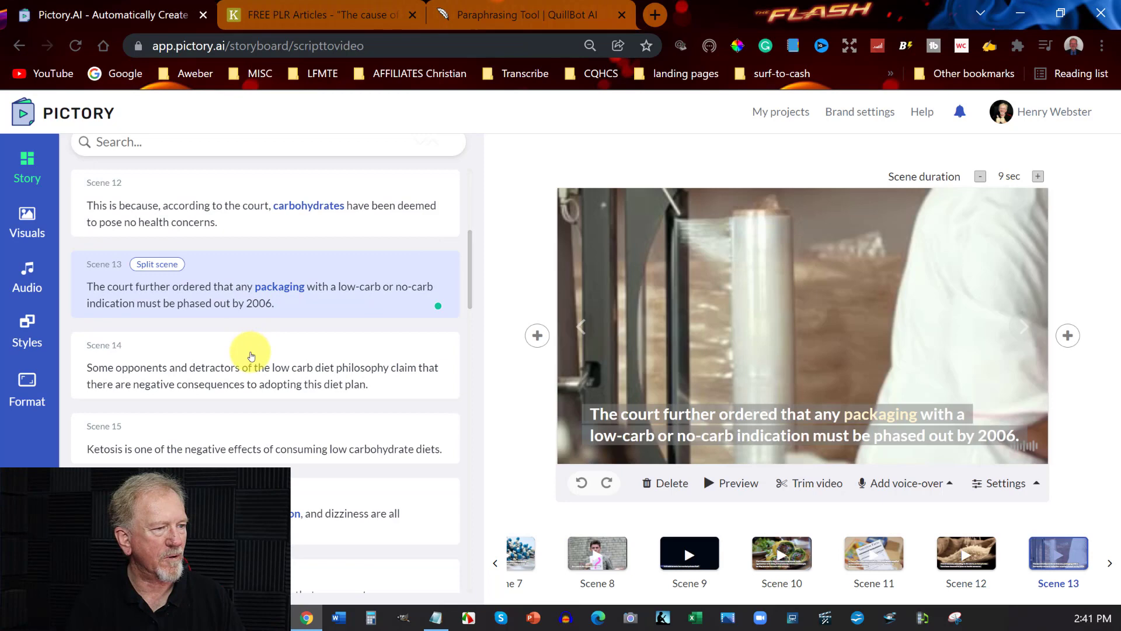
click(251, 367)
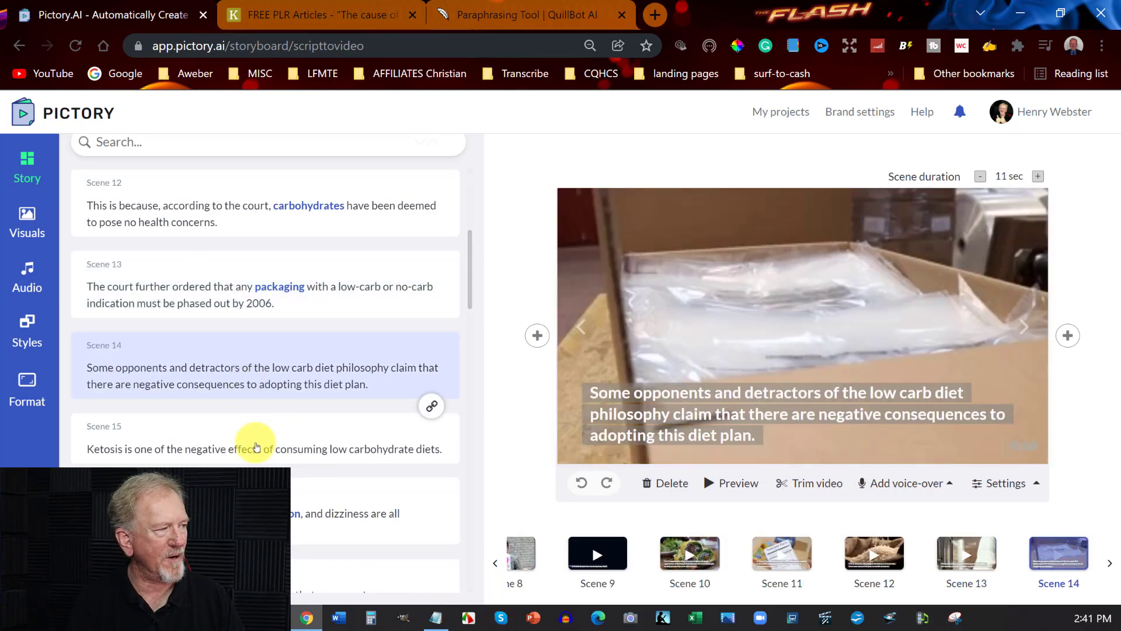
click(263, 449)
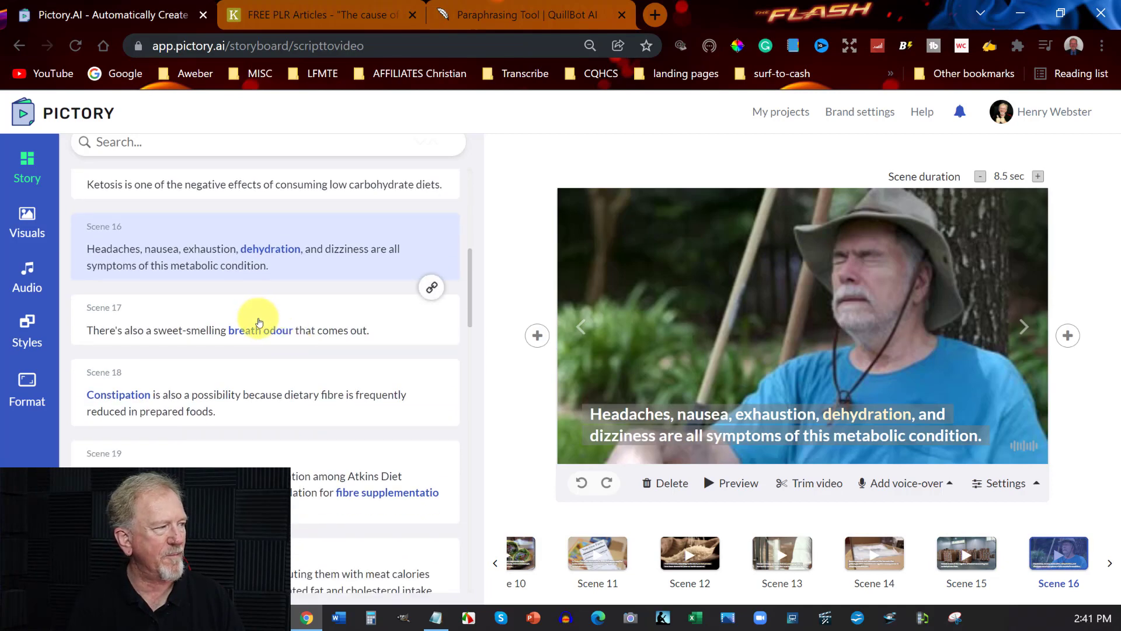
click(238, 330)
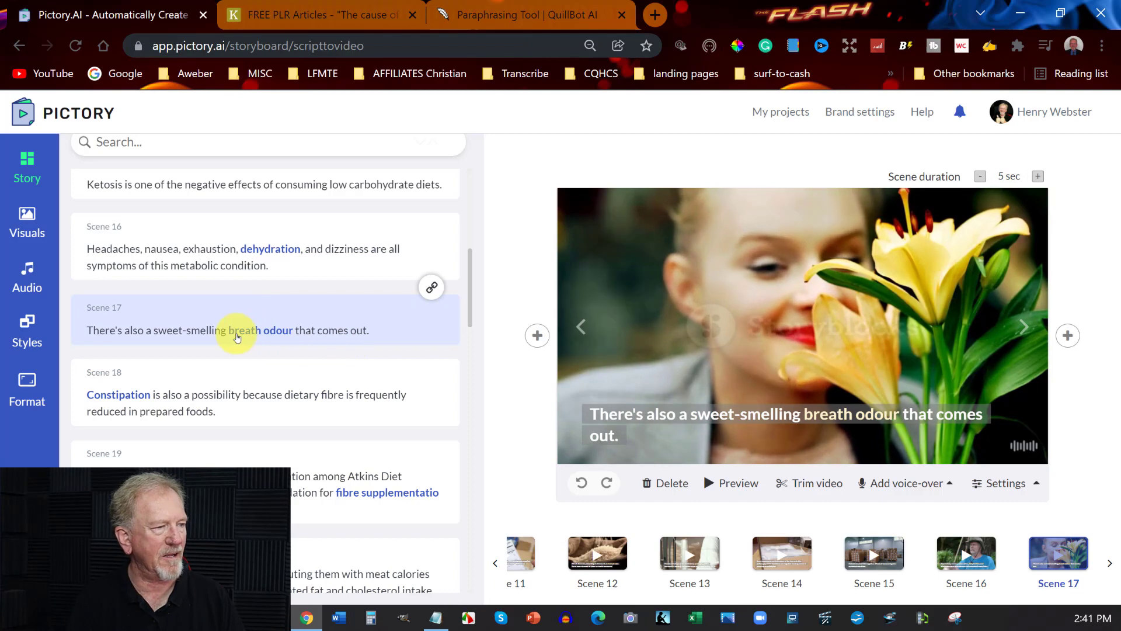
click(241, 382)
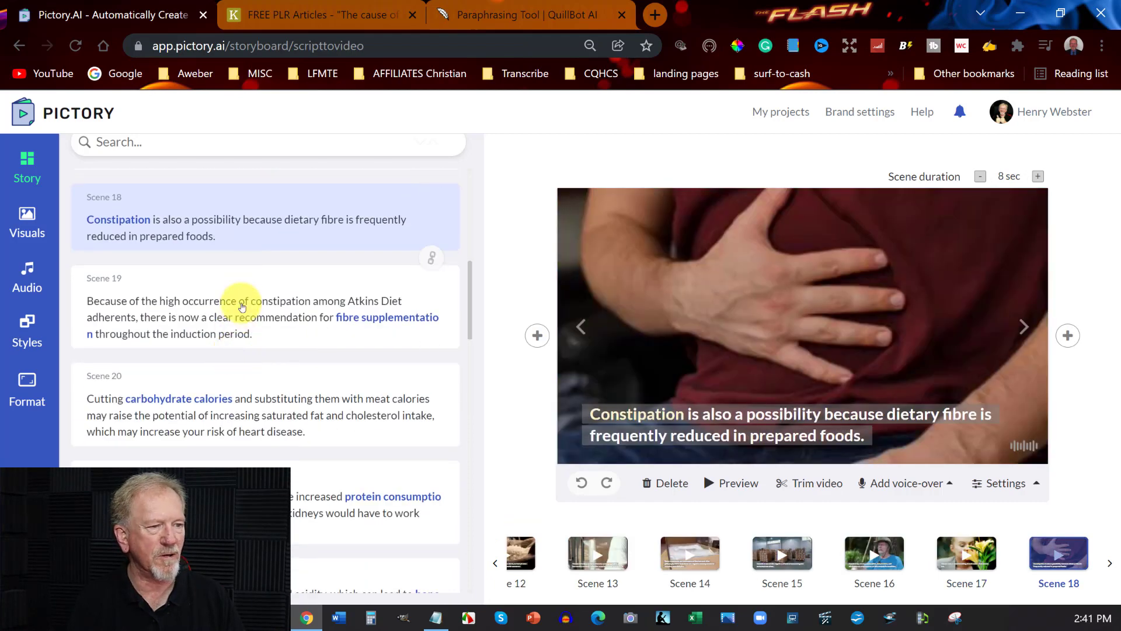
click(241, 305)
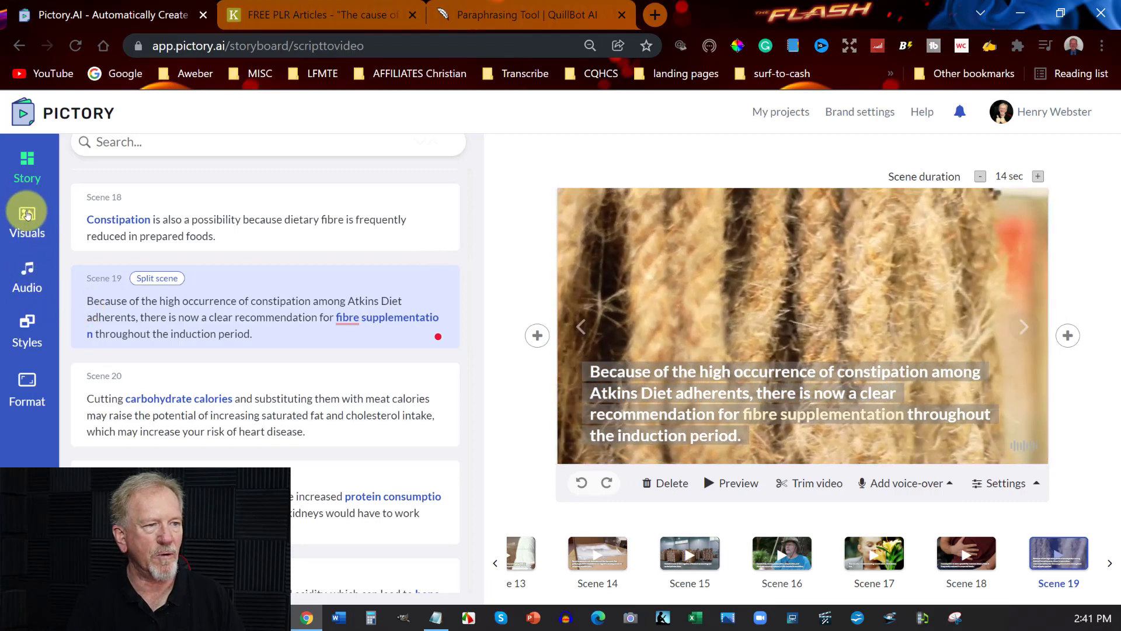
- Replace scene 19's rope footage with cereal bowls found by searching 'diet fibre' in Visuals
click(27, 214)
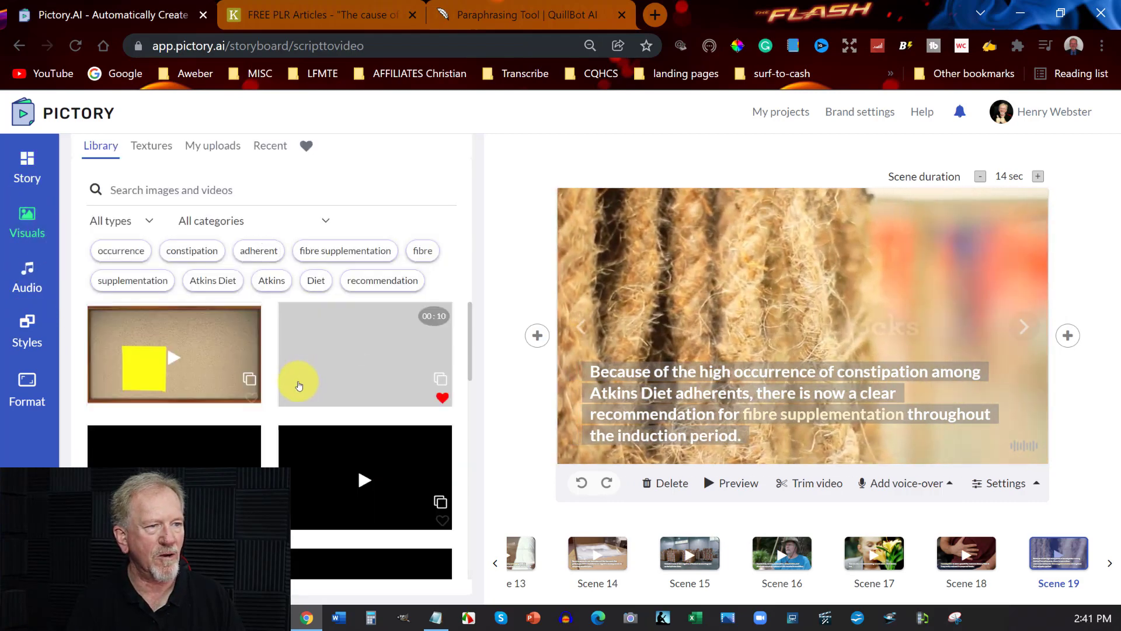
scroll(down, 3)
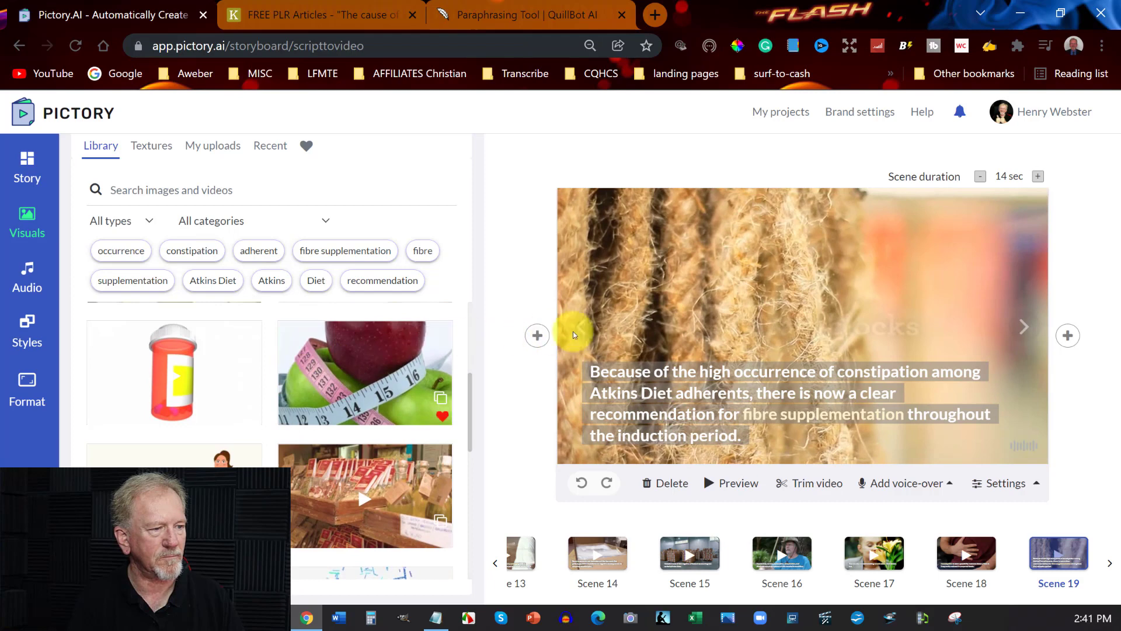
mouse_move(685, 232)
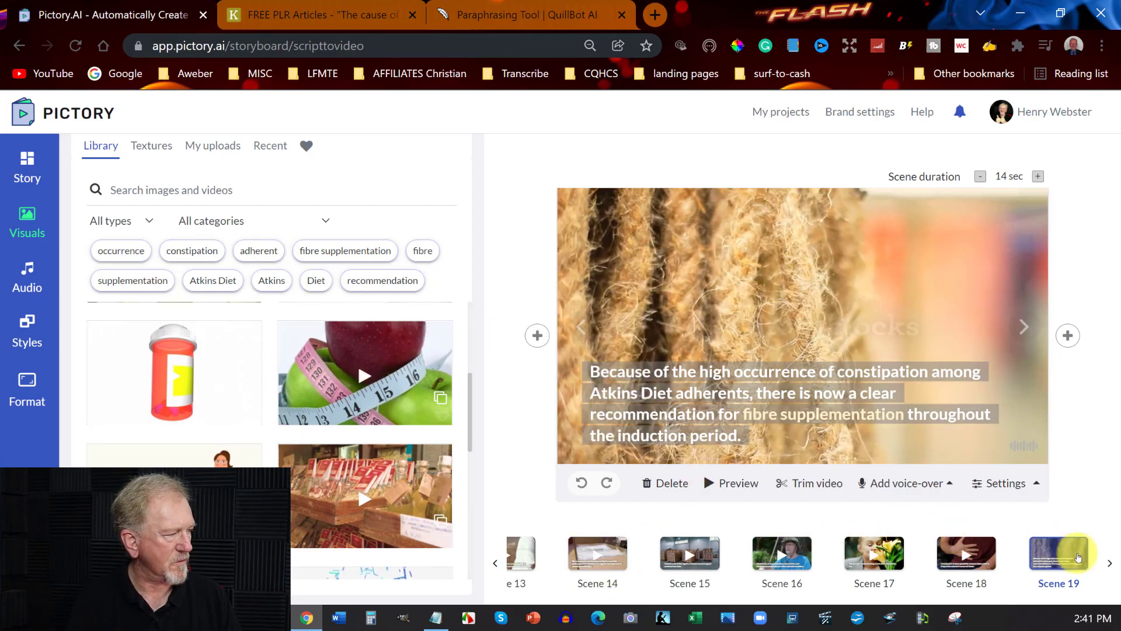
mouse_move(1052, 537)
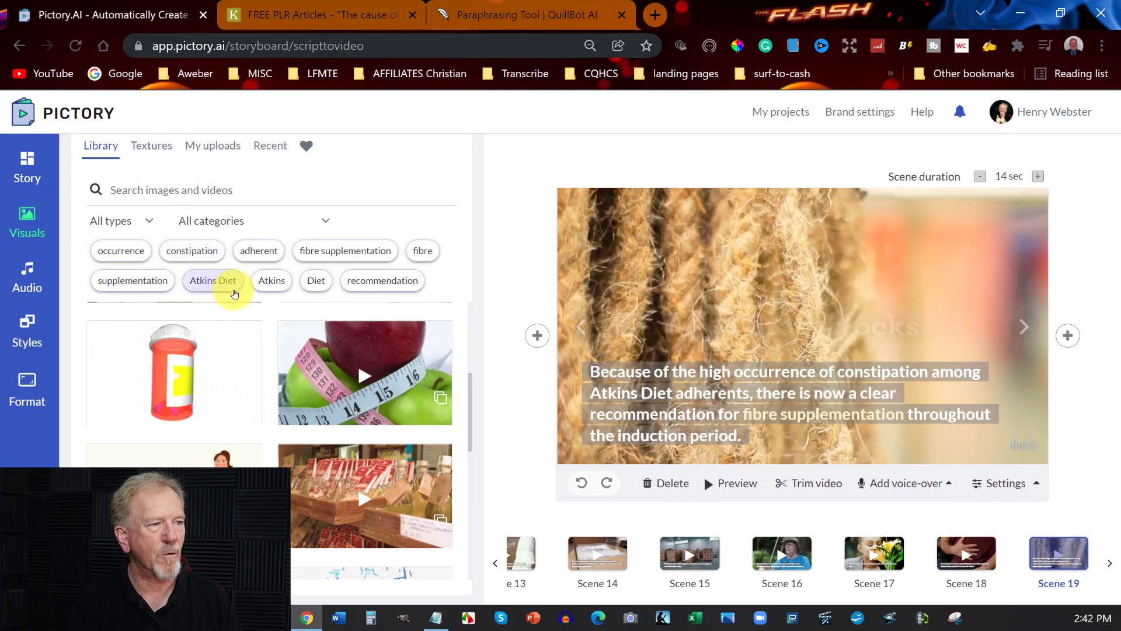
click(213, 280)
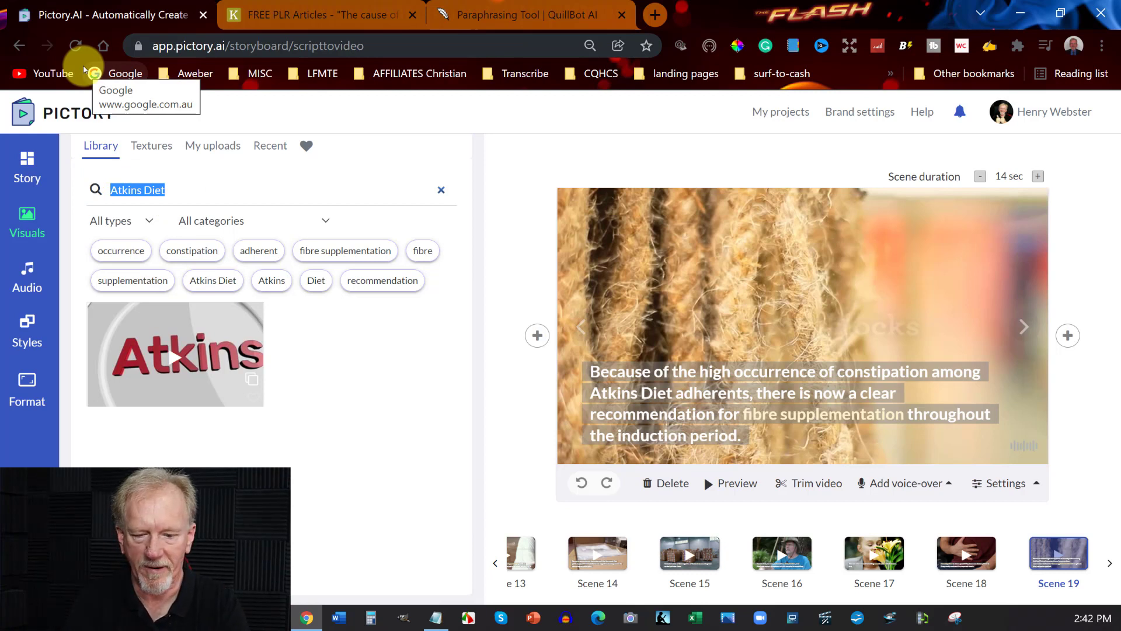
text(diet fibre)
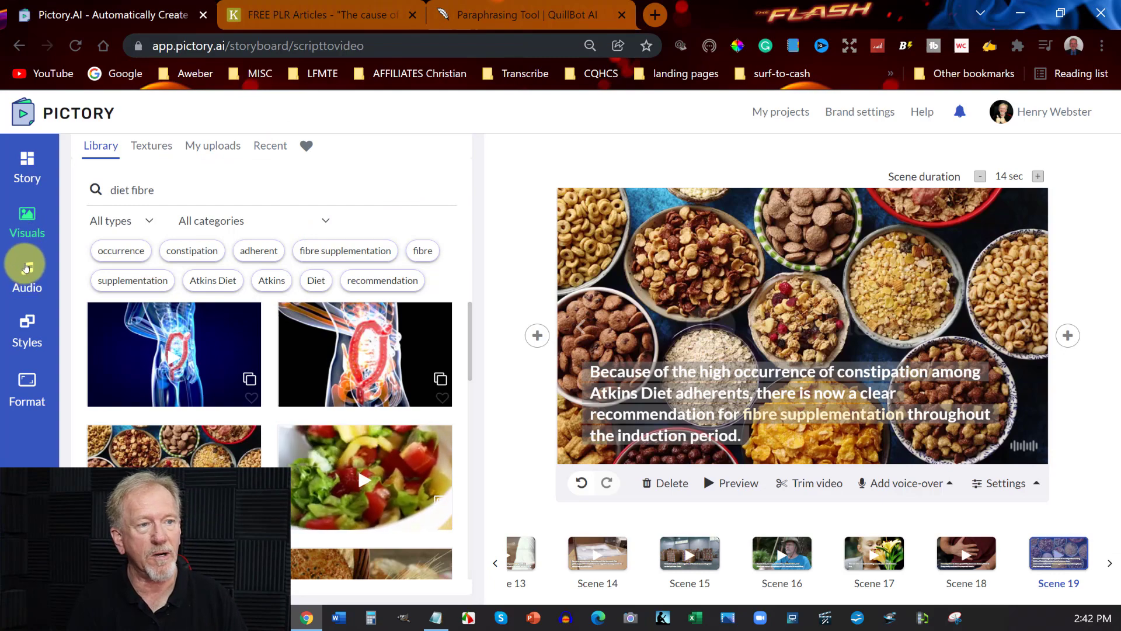
- Apply the Matthew male US English AI voice-over at 100% speed
click(26, 264)
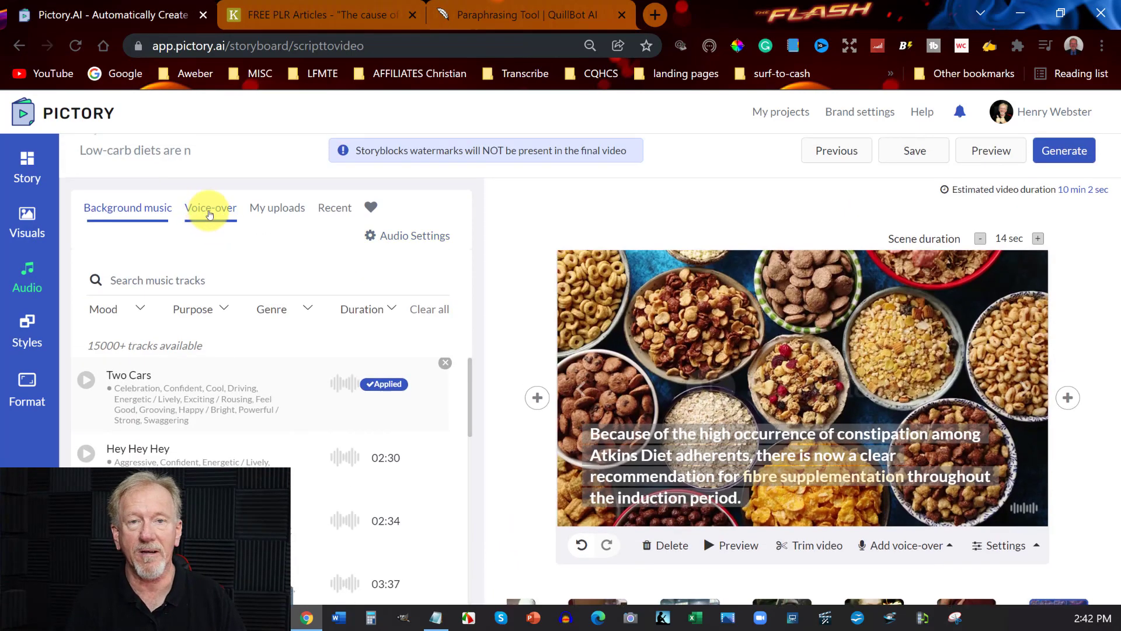
click(210, 208)
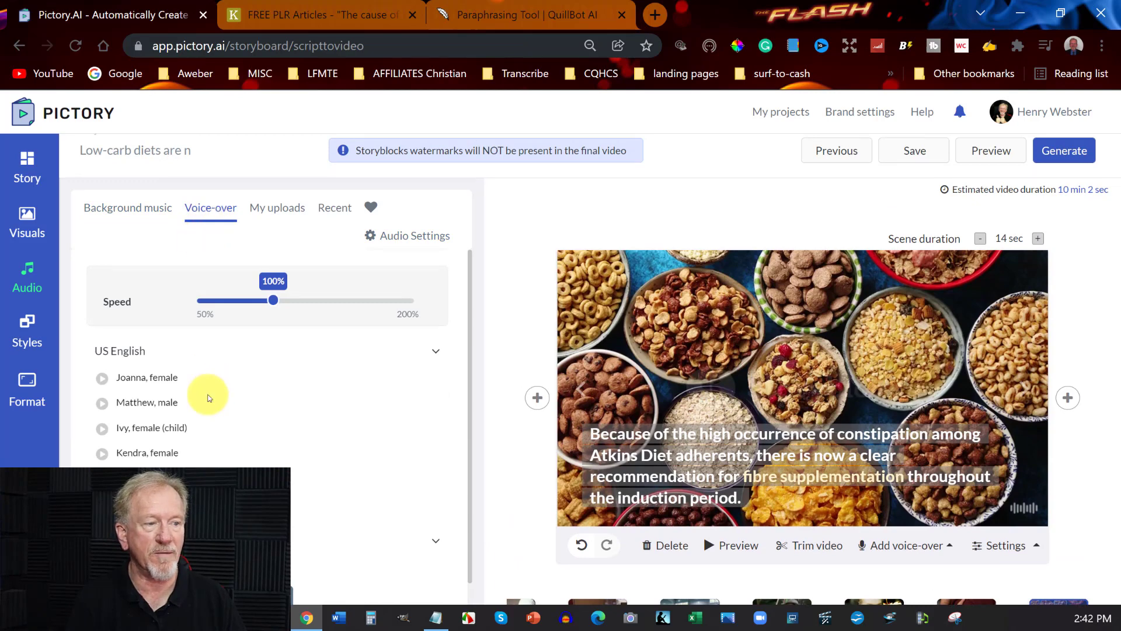
mouse_move(146, 402)
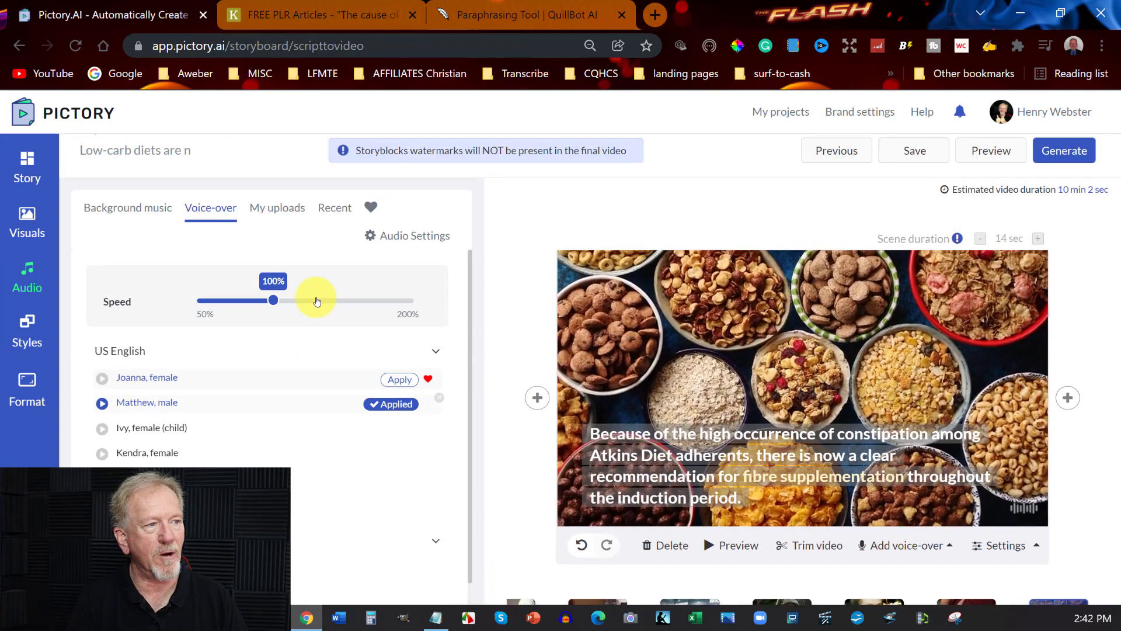
click(906, 546)
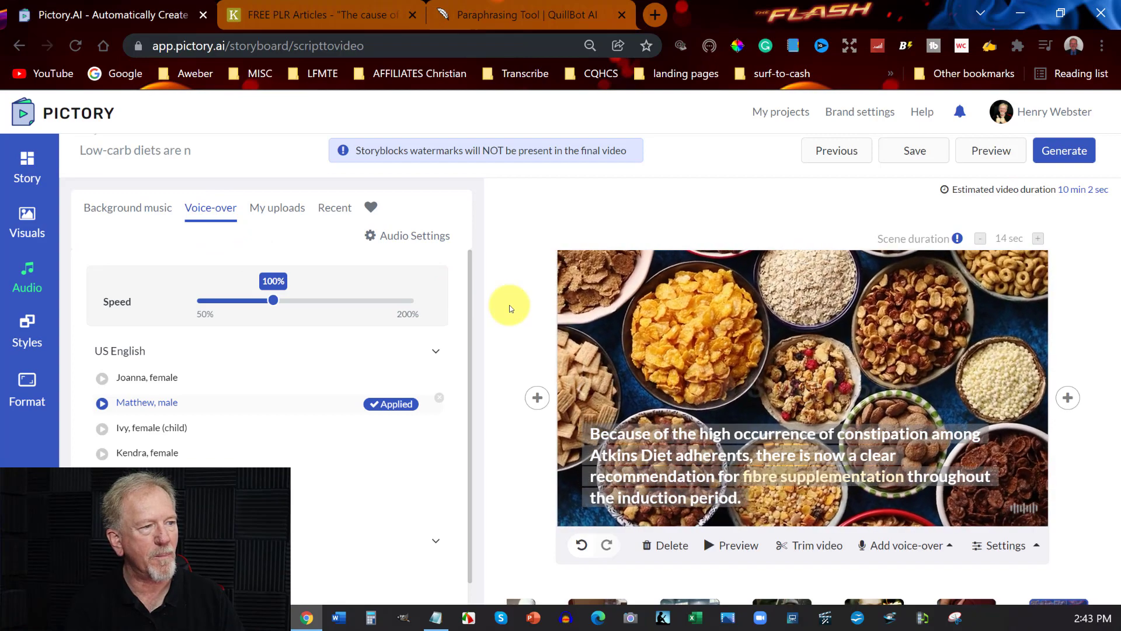
scroll(down, 3)
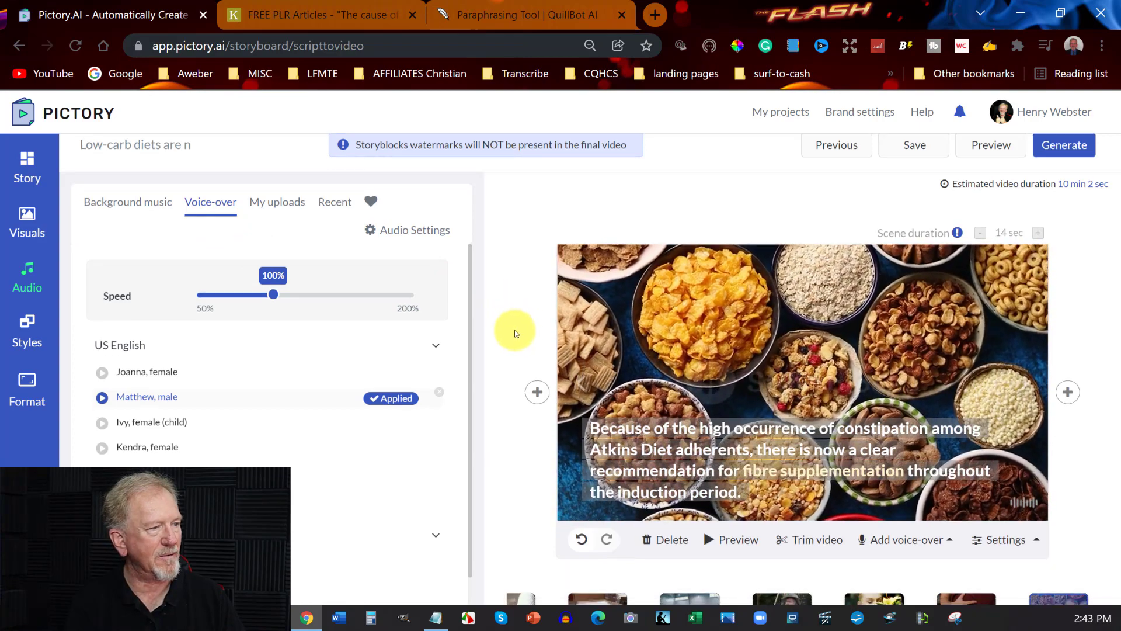
scroll(down, 3)
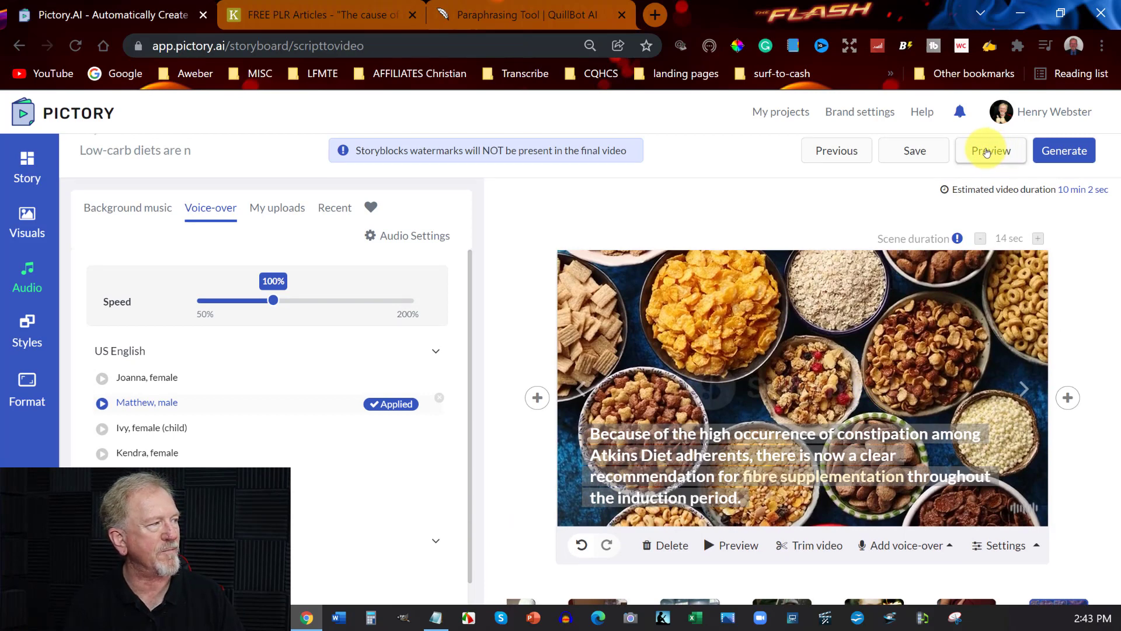
- Generate the full video preview and pause it on the cholesterol and diabetes scene
click(991, 150)
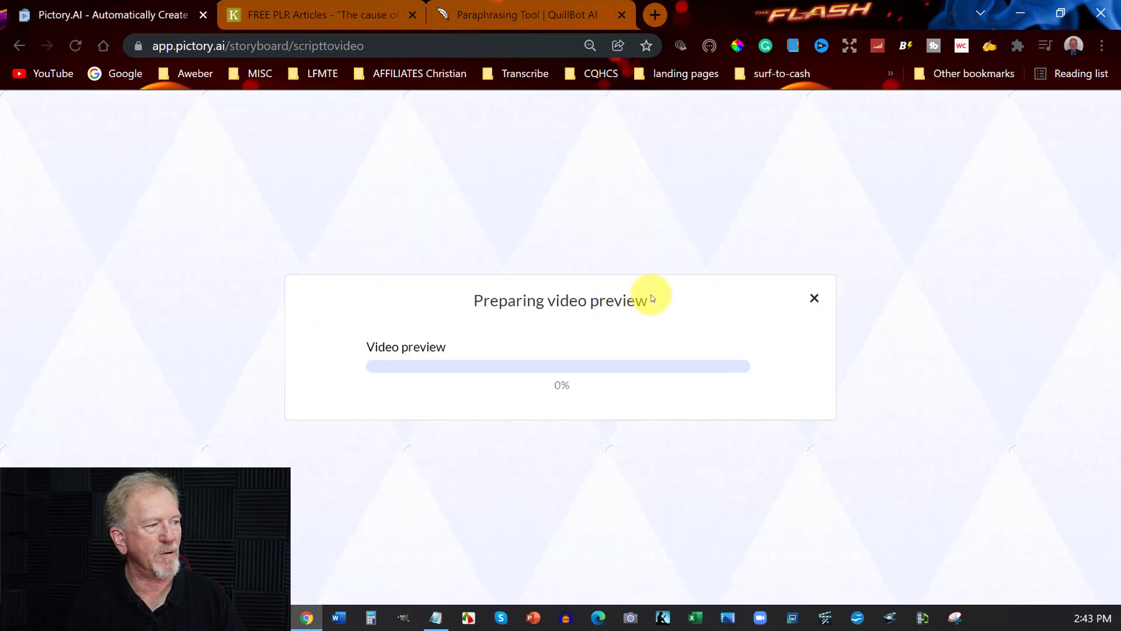
mouse_move(390, 318)
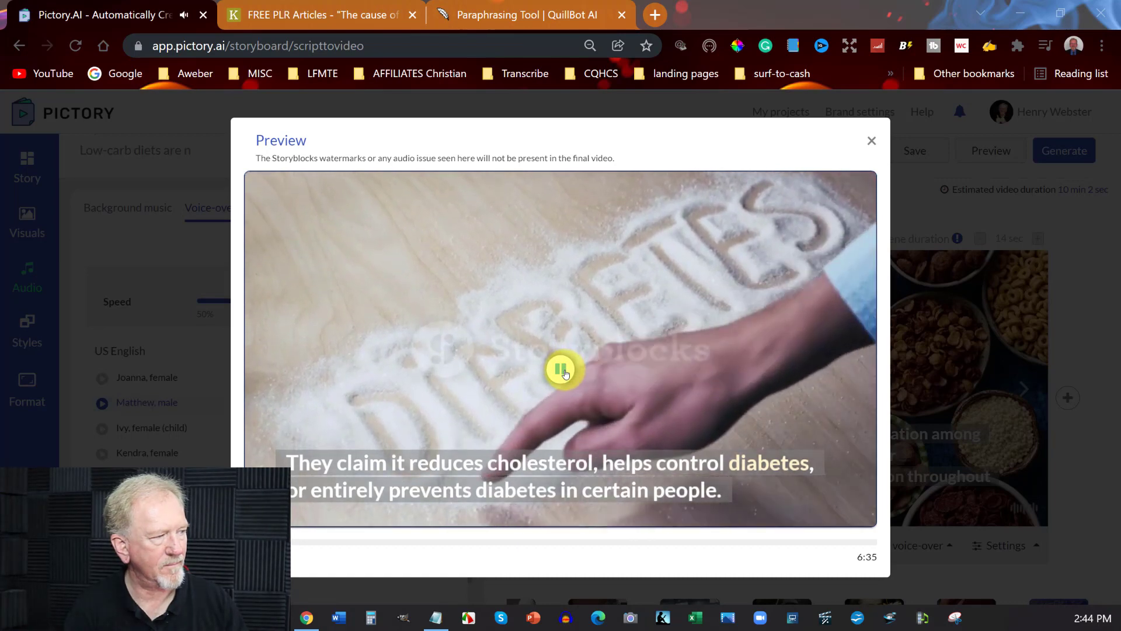
click(563, 371)
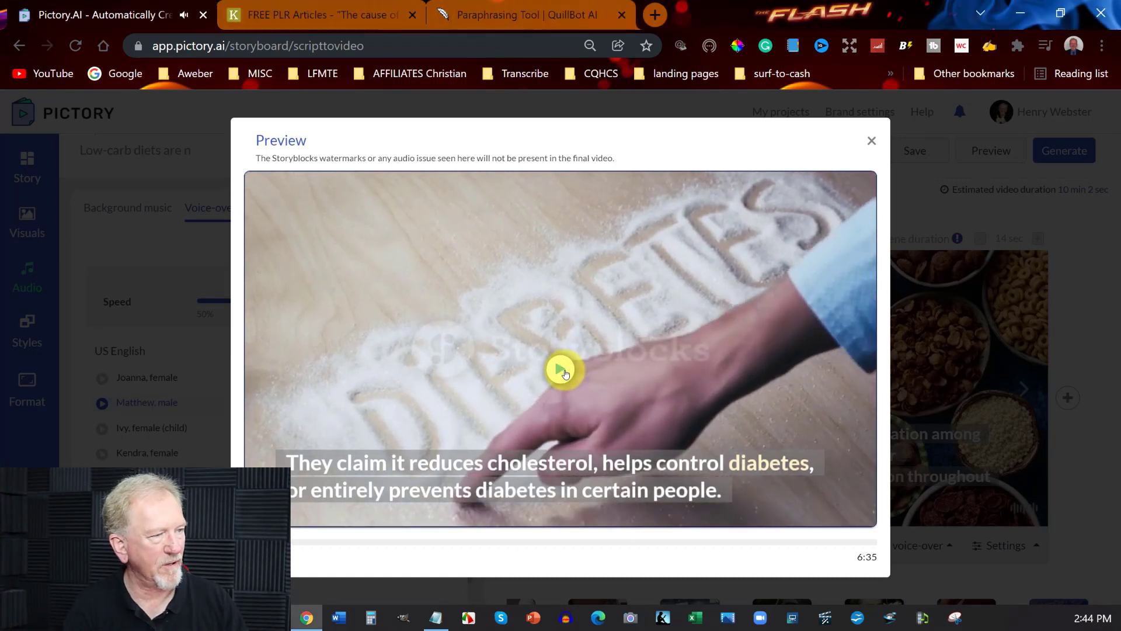